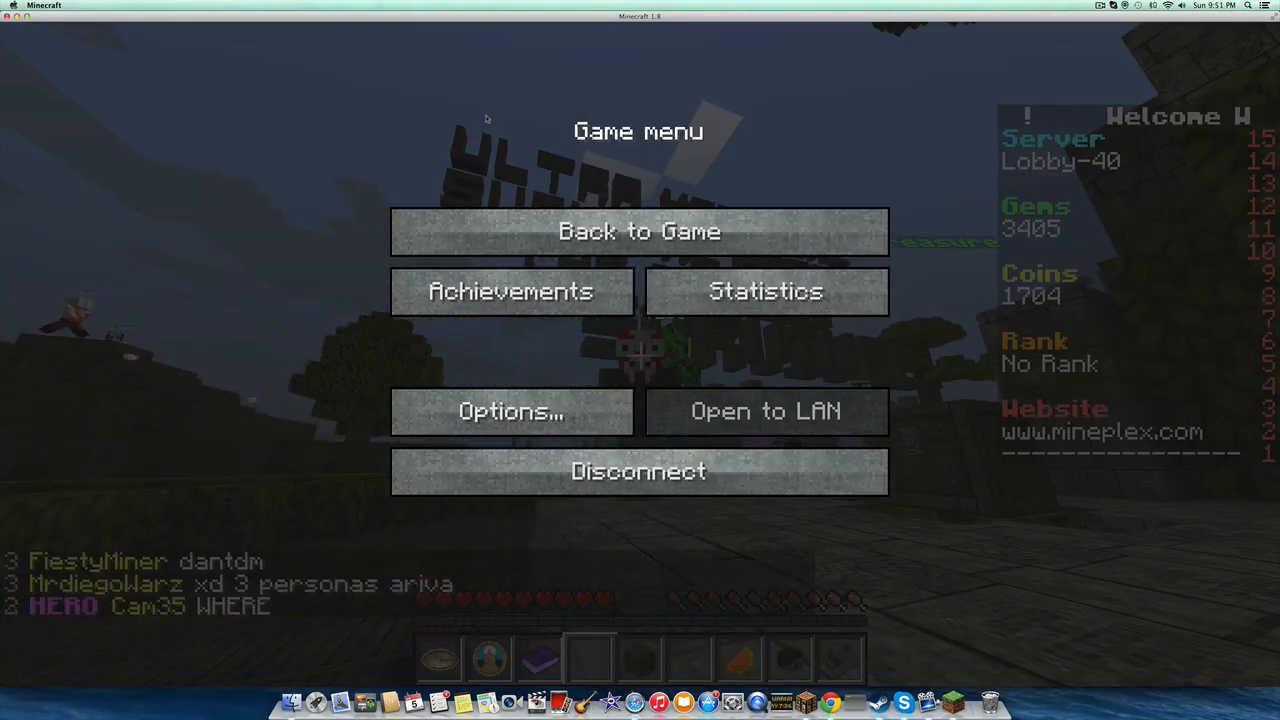
Step: Resume play from the pause menu and move through the Mineplex hub
{"action": "left_click", "coordinate": [639, 231]}
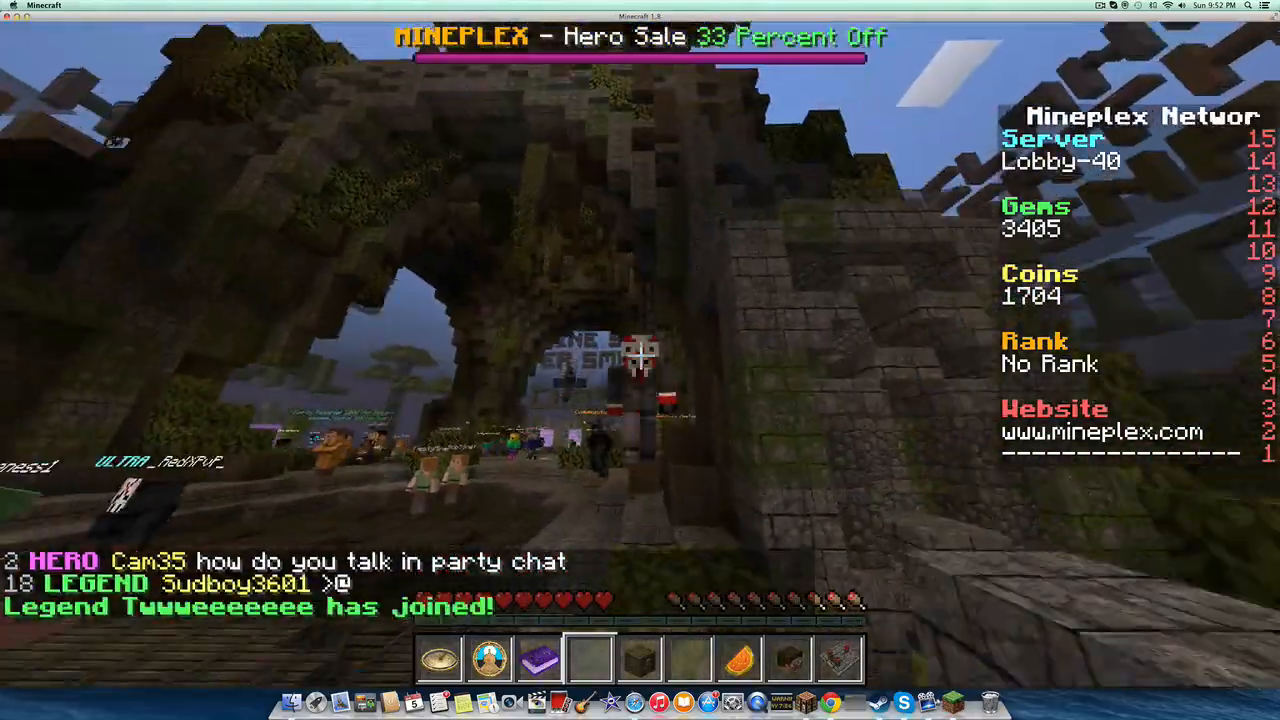
{"action": "mouse_move", "coordinate": [640, 355]}
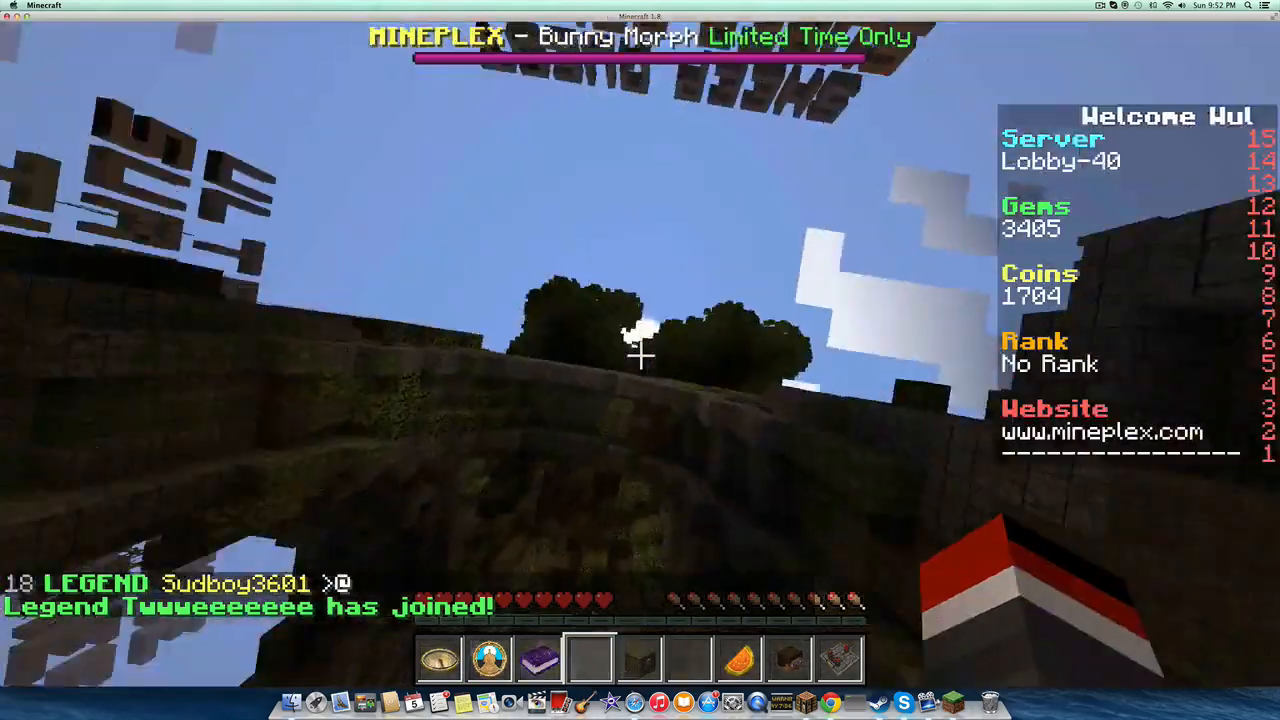
Step: Leave the game for Chrome and go from Ask.com to the Google home page
{"action": "key", "text": "Escape"}
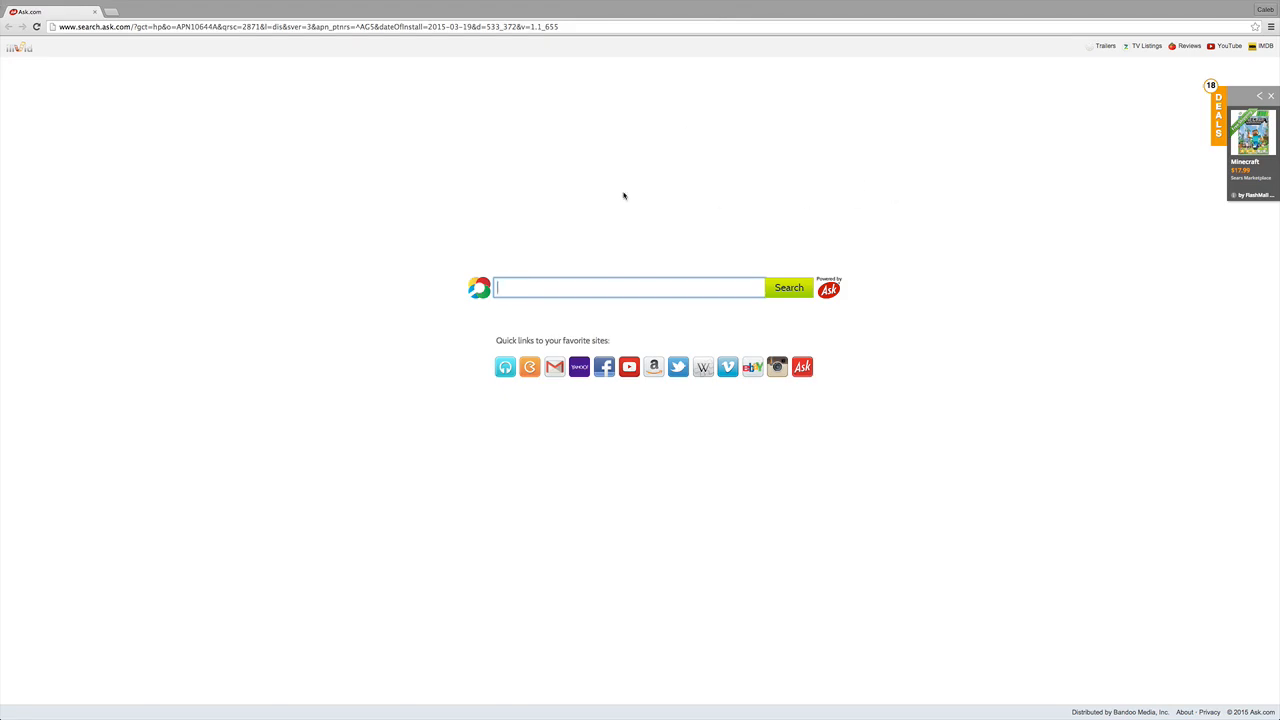
{"action": "left_click", "coordinate": [300, 27]}
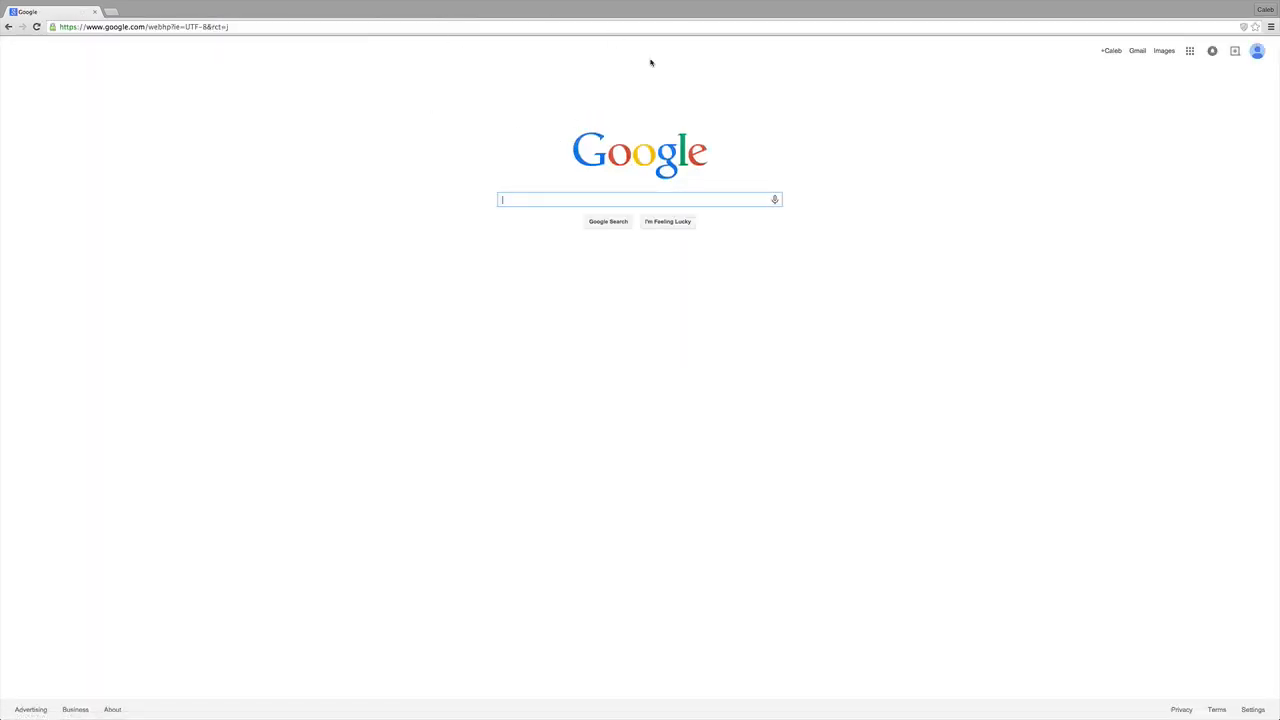
{"action": "left_click", "coordinate": [140, 27]}
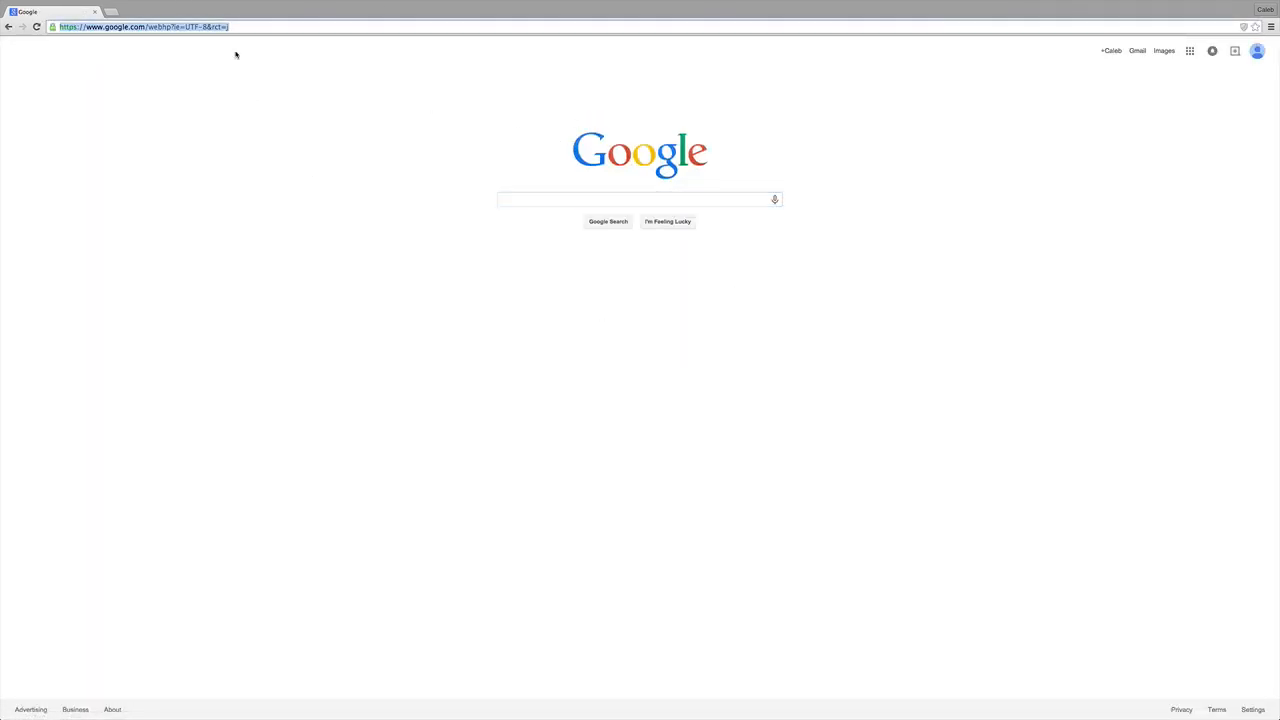
{"action": "mouse_move", "coordinate": [329, 291]}
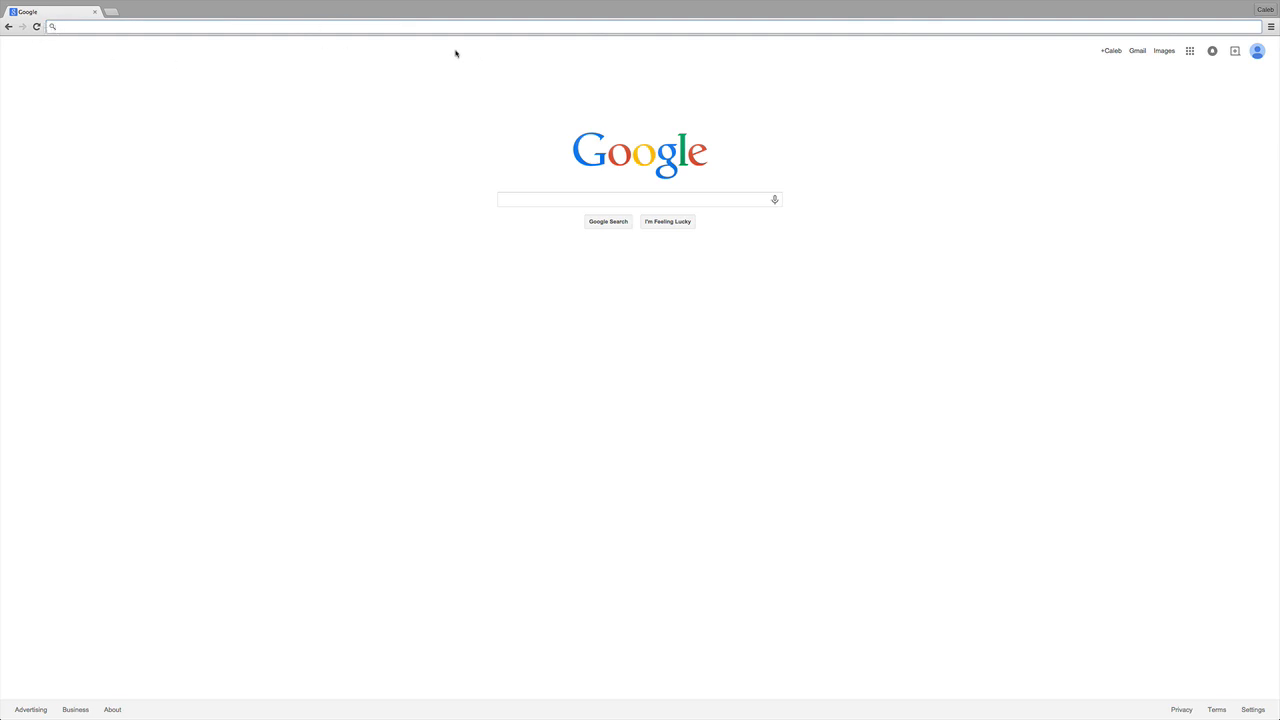
{"action": "left_click", "coordinate": [639, 199]}
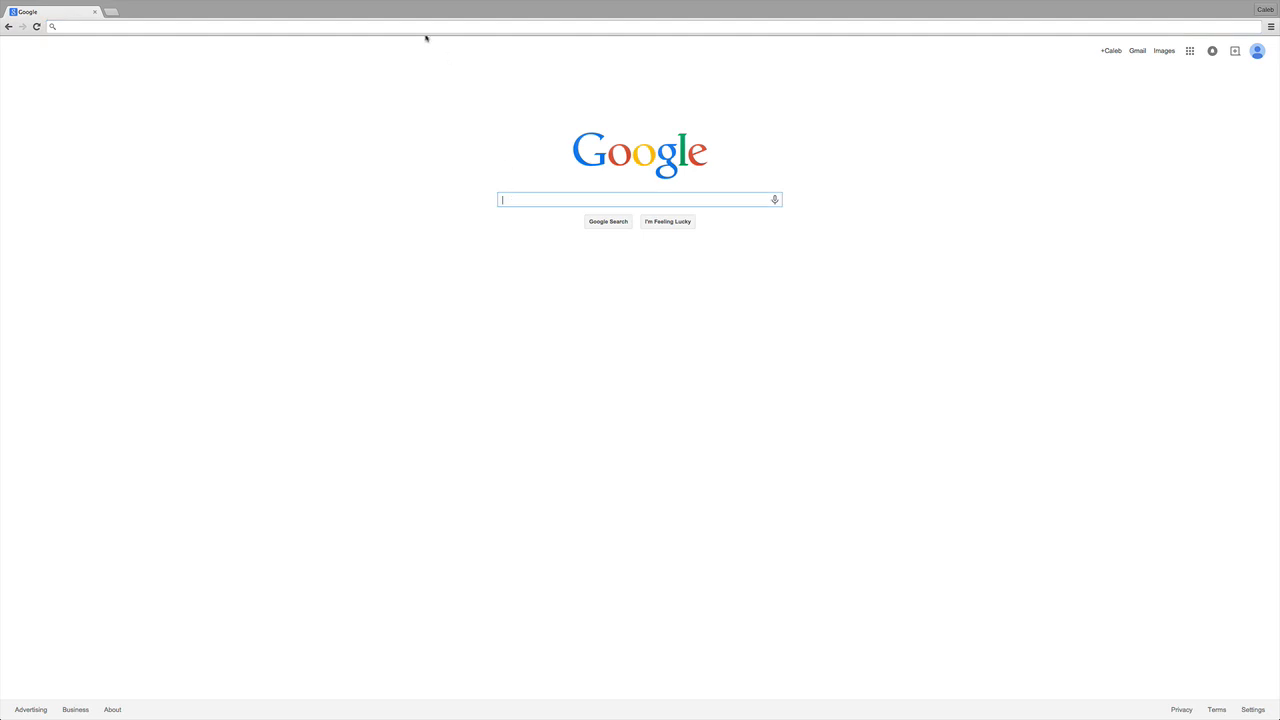
Step: Load bratayley.com to reach the Hightail Uplink page with Modded Survival.mp4 uploading
{"action": "left_click", "coordinate": [400, 27]}
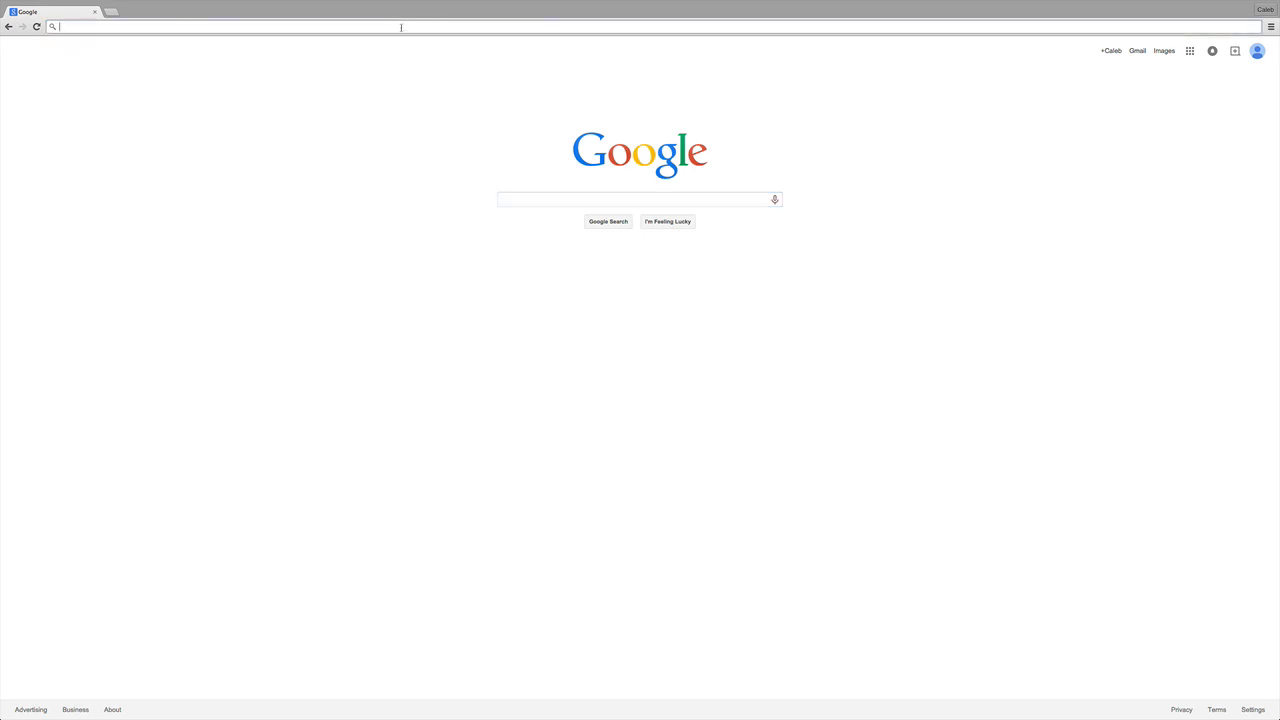
{"action": "type", "text": "bratayley.com"}
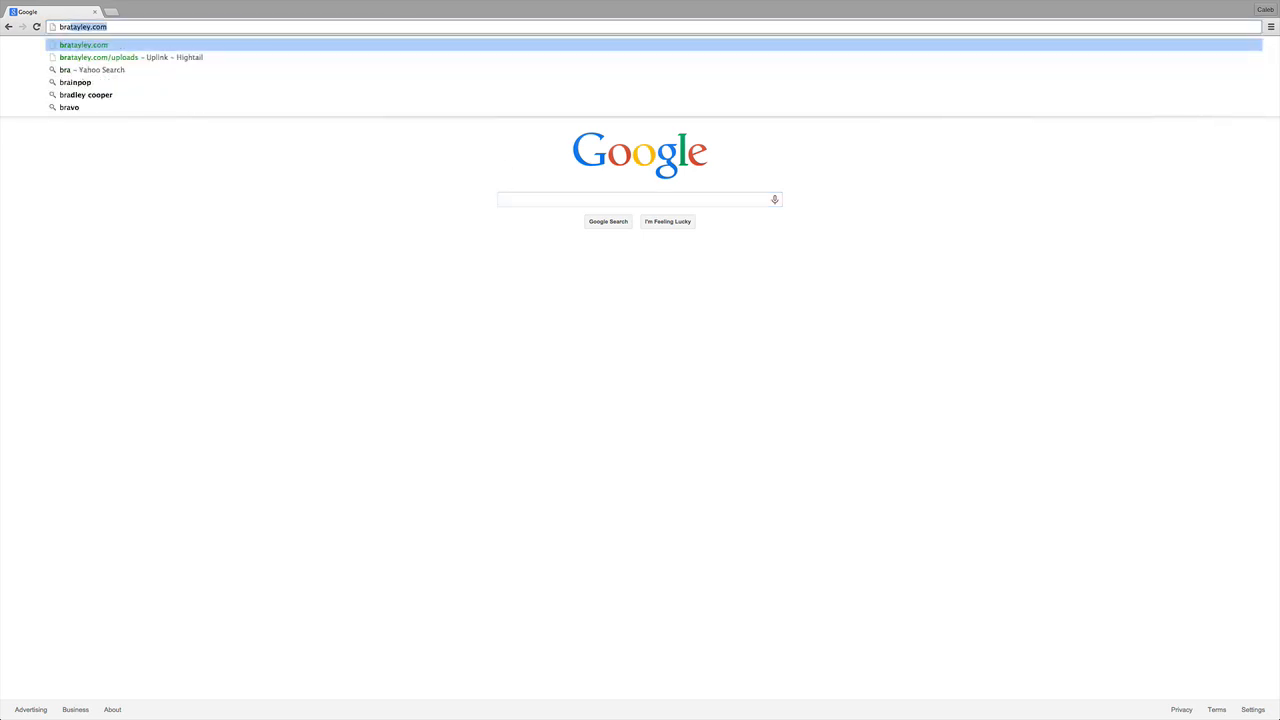
{"action": "key", "text": "Backspace"}
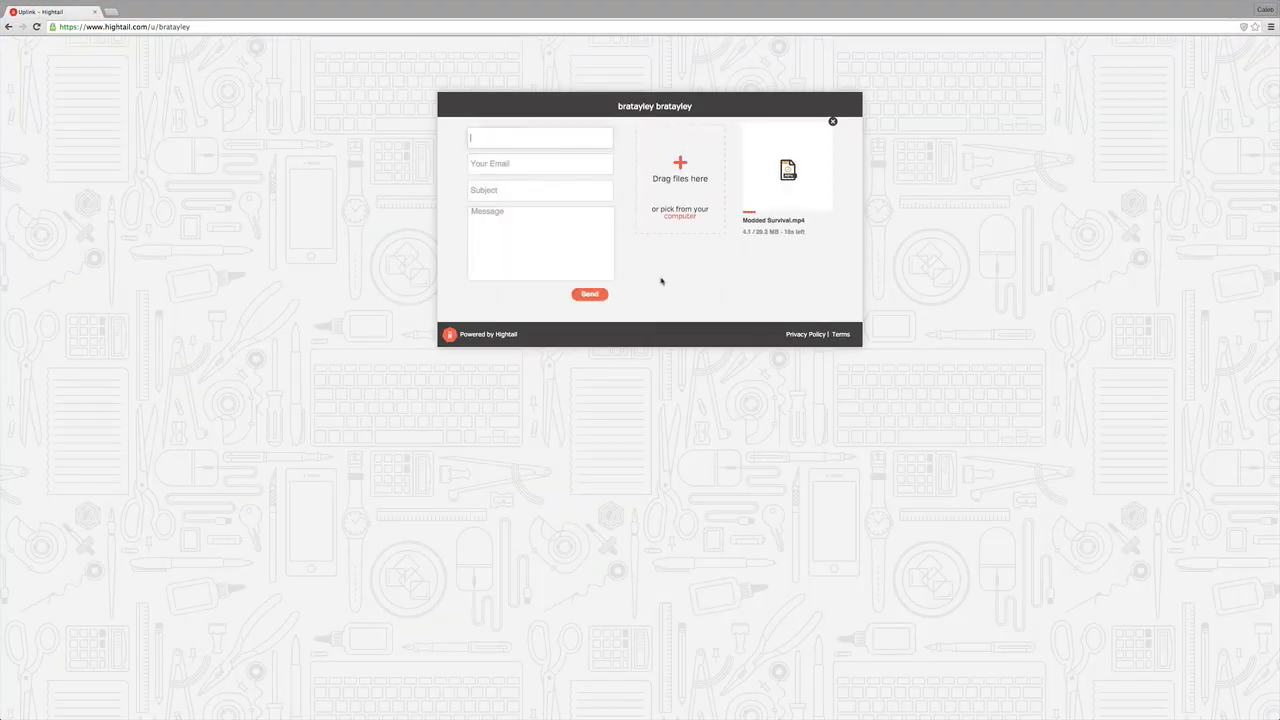
Step: Remove the Modded Survival.mp4 upload, leaving the form with no file attached
{"action": "type", "text": "C"}
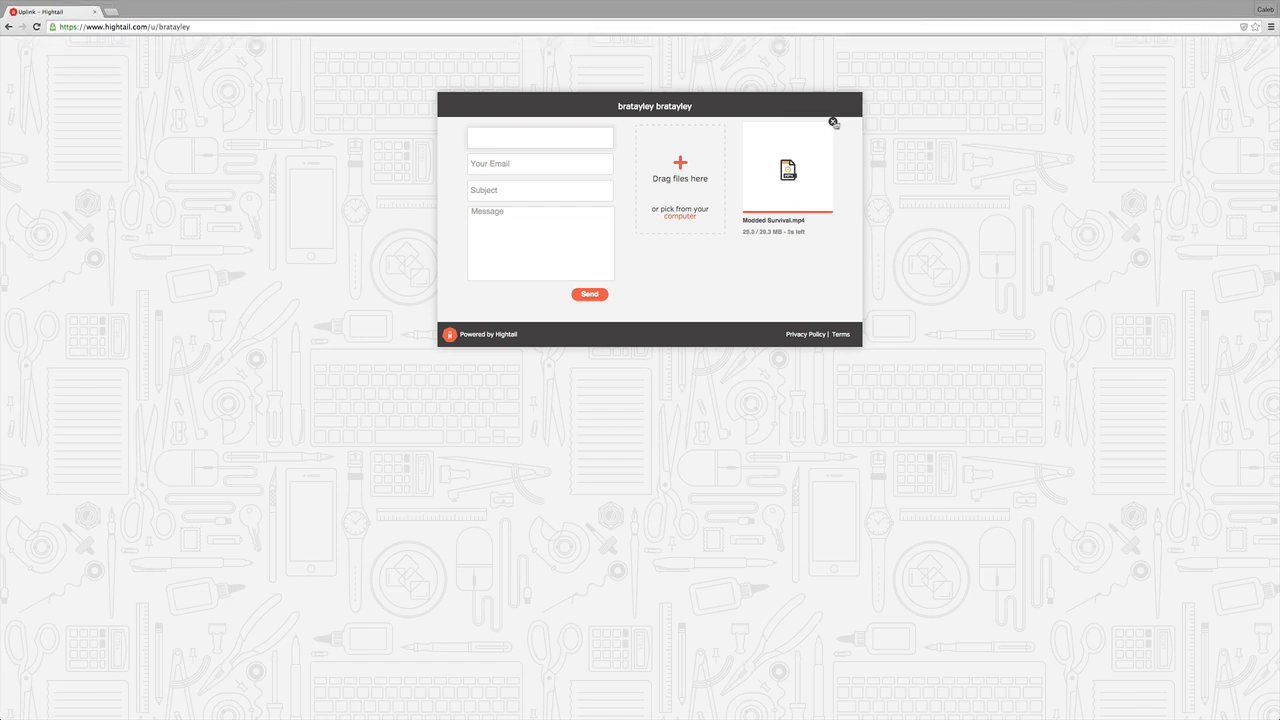
{"action": "left_click", "coordinate": [834, 122]}
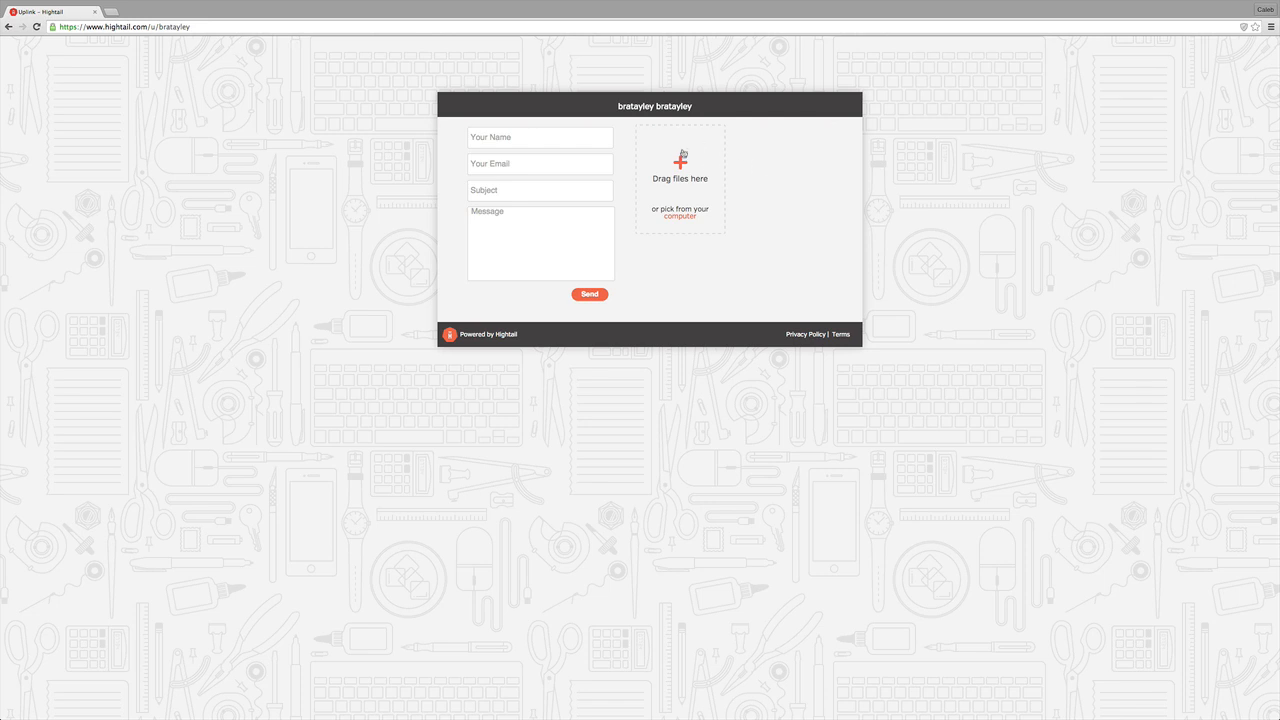
{"action": "mouse_move", "coordinate": [715, 240]}
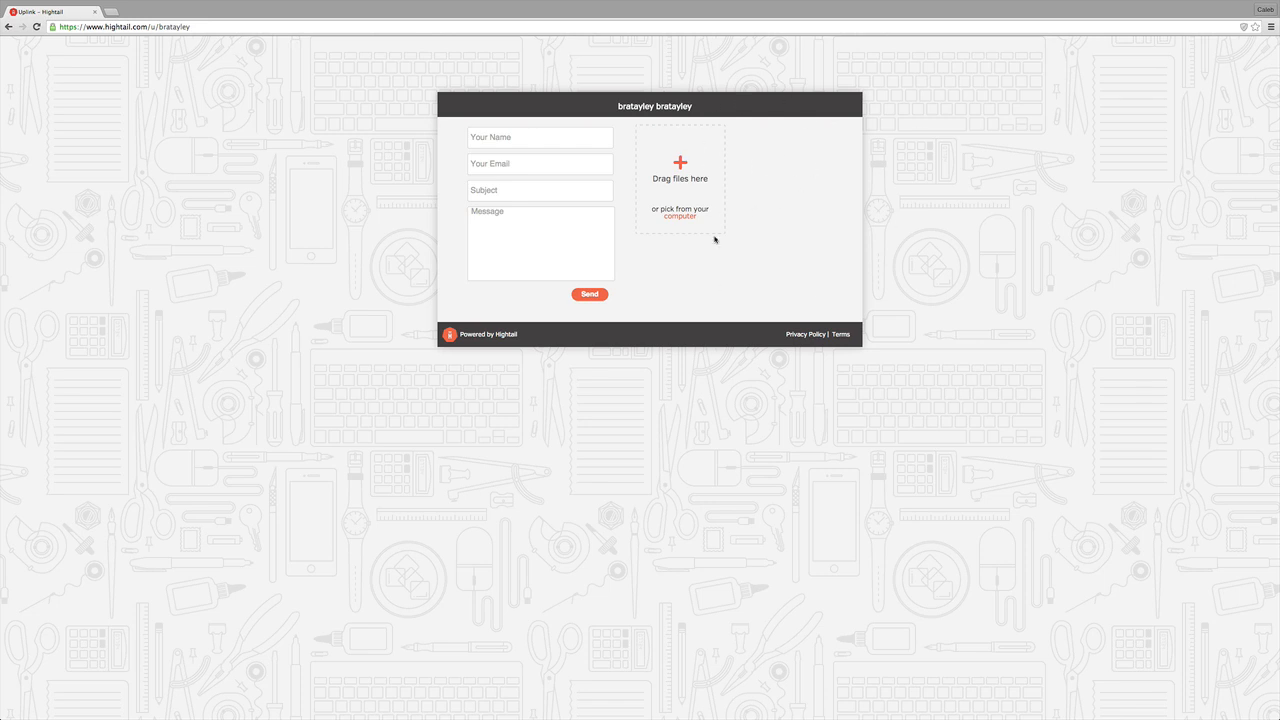
{"action": "mouse_move", "coordinate": [786, 96]}
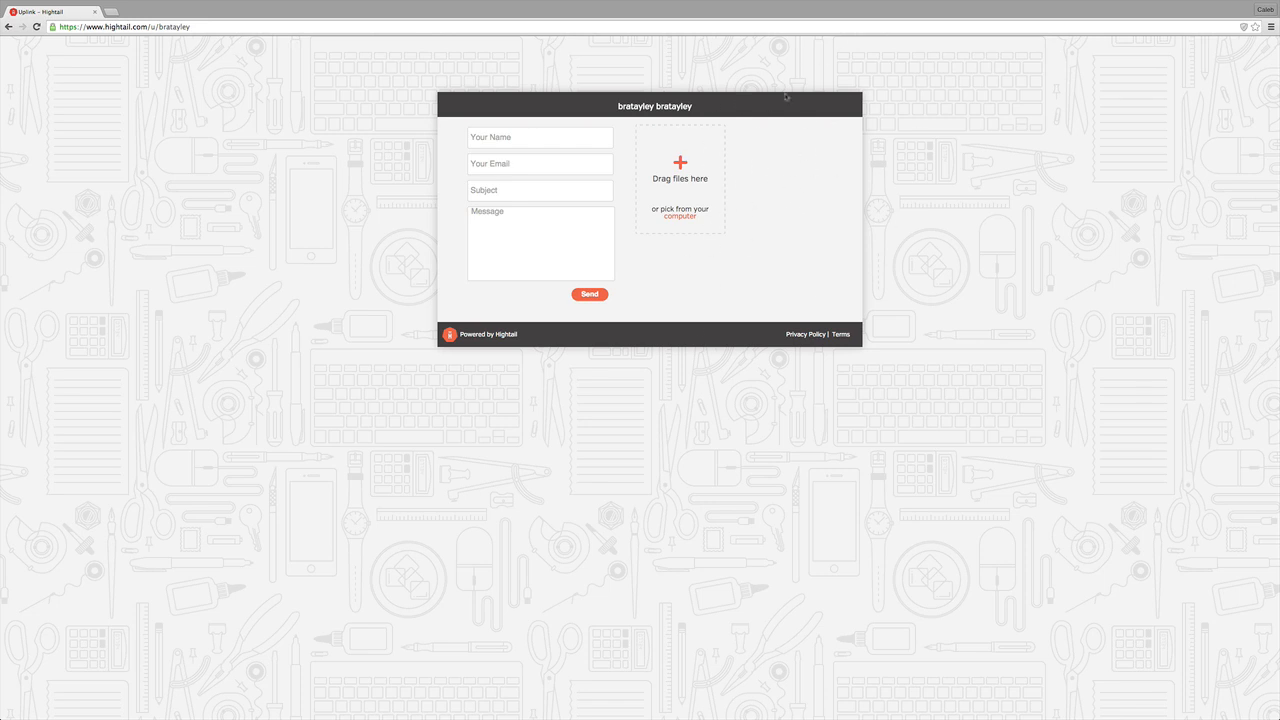
{"action": "left_click", "coordinate": [540, 137]}
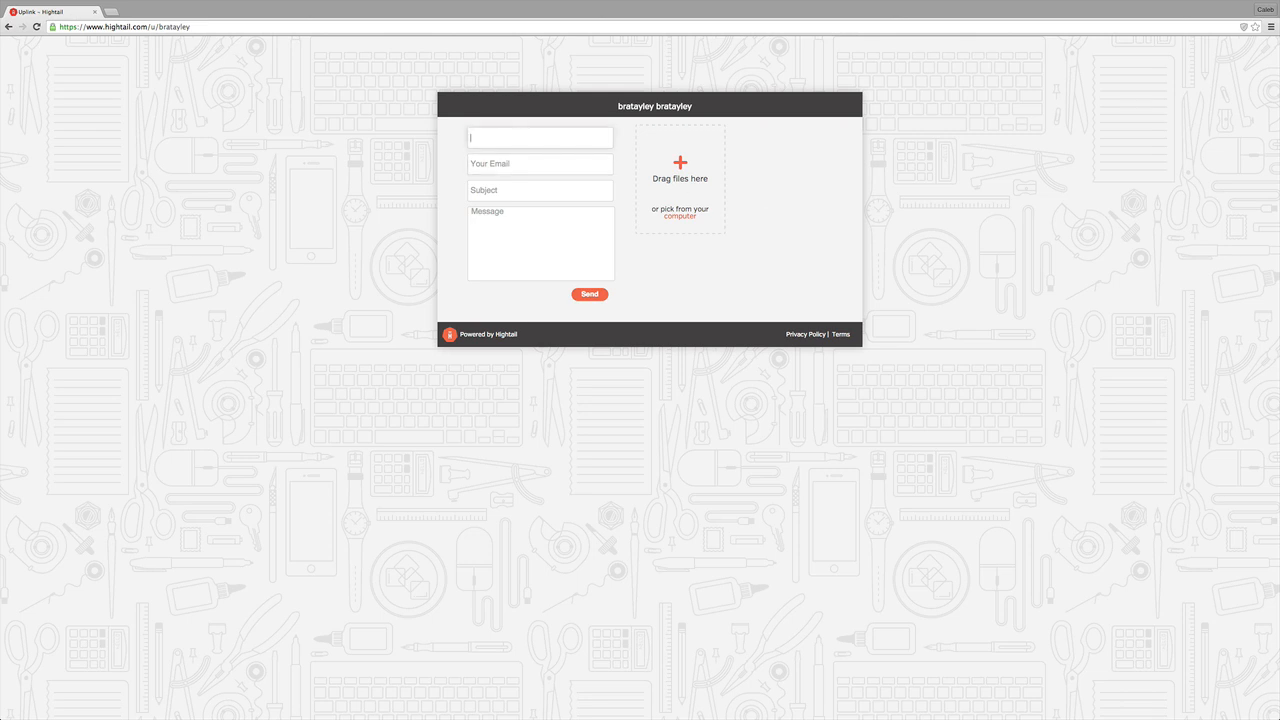
Step: Enter the sender name 'Prin...' and an email address in the Uplink form
{"action": "type", "text": "Princess"}
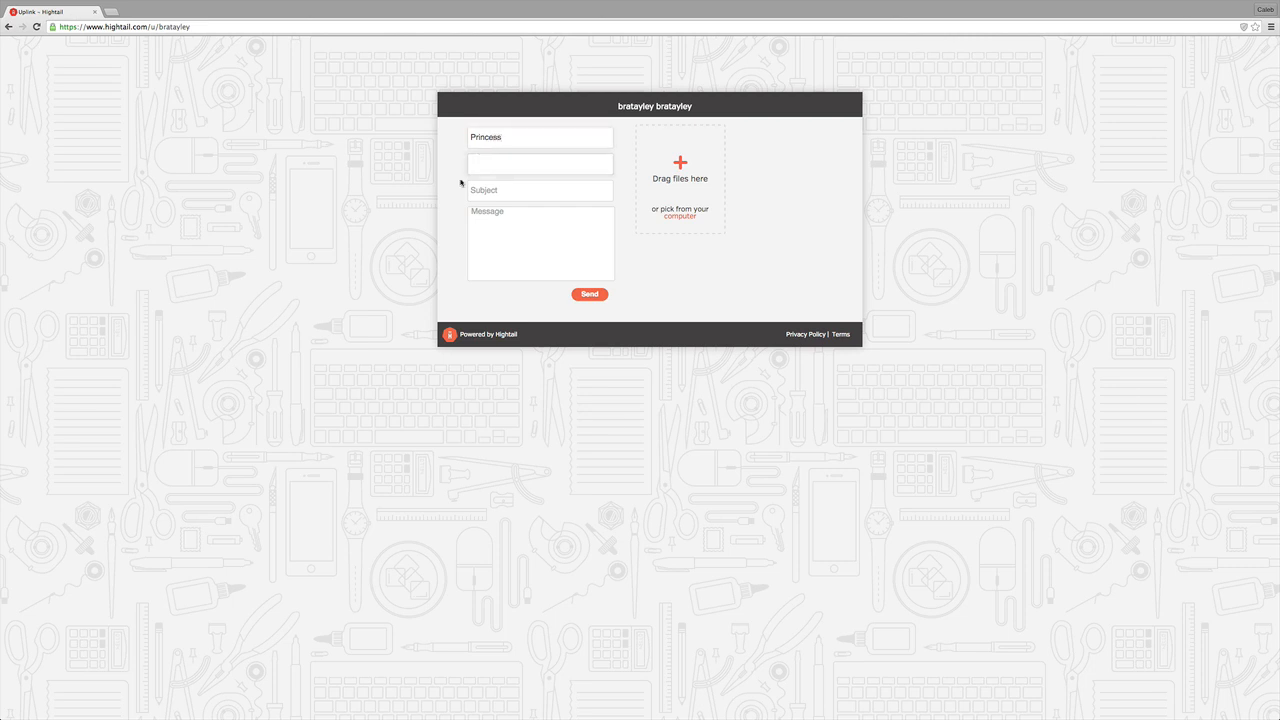
{"action": "left_click", "coordinate": [540, 163]}
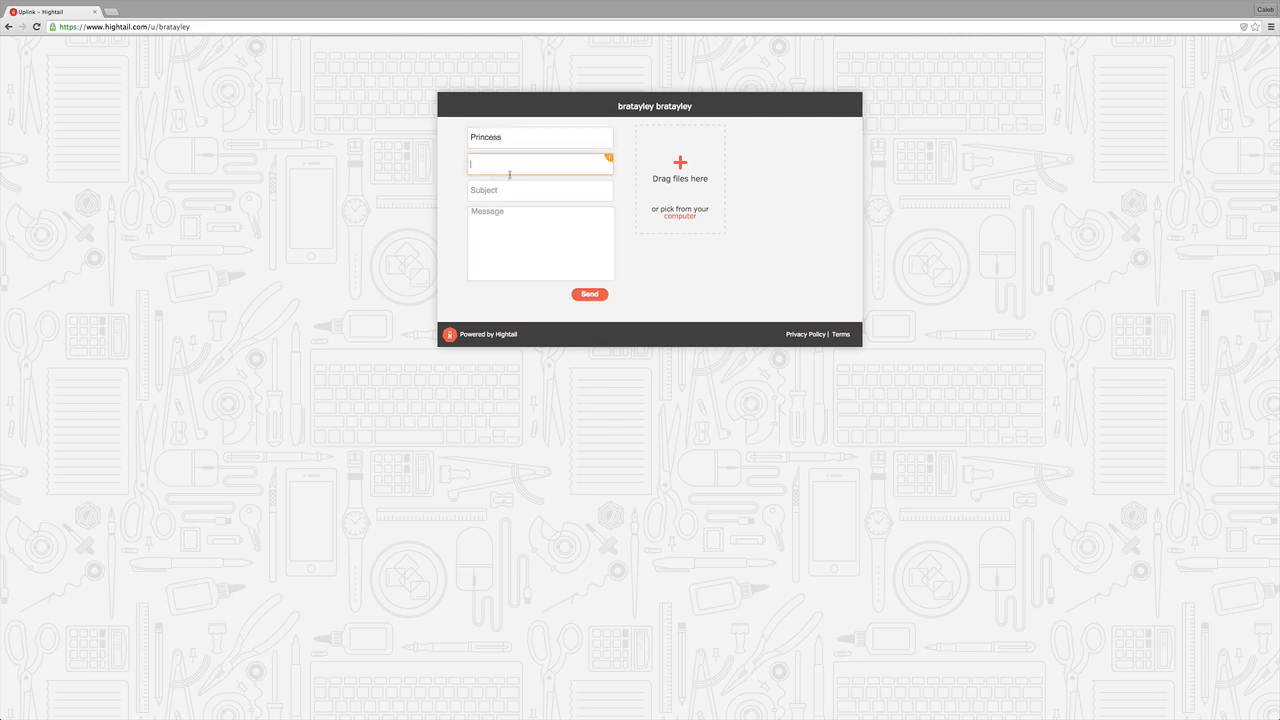
{"action": "type", "text": "kdfcv"}
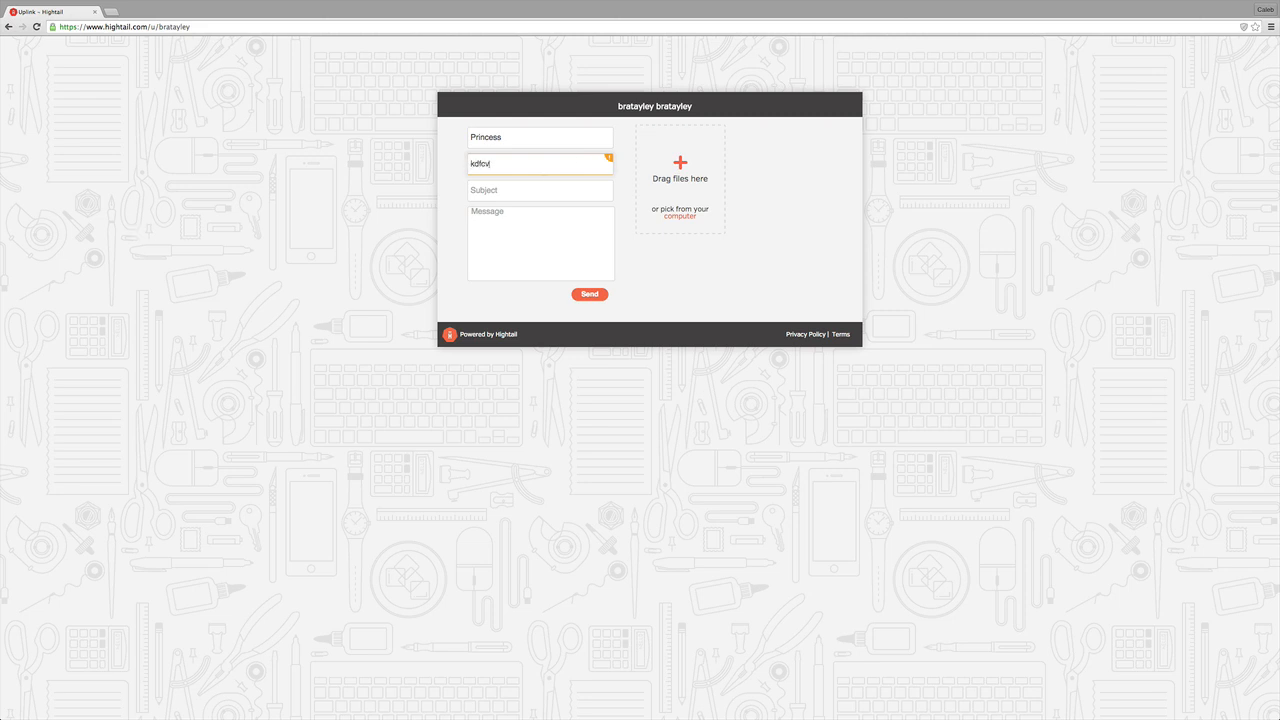
{"action": "type", "text": "agy"}
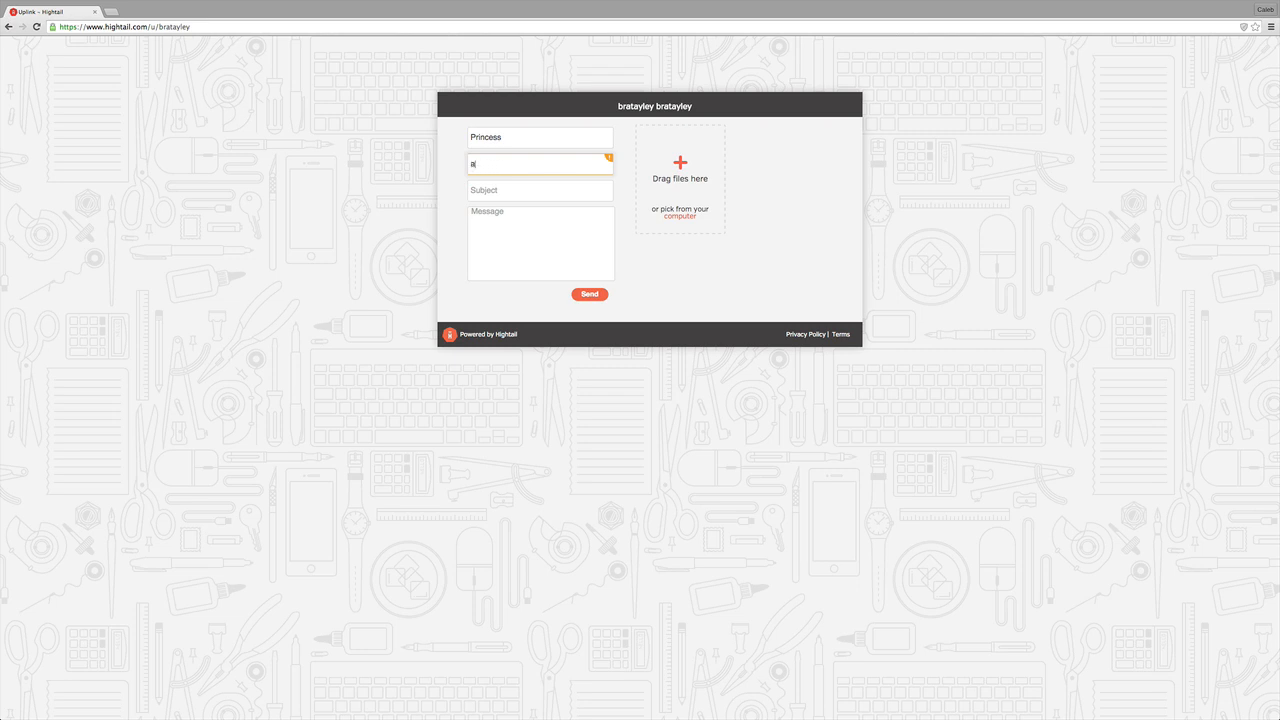
{"action": "type", "text": "15348"}
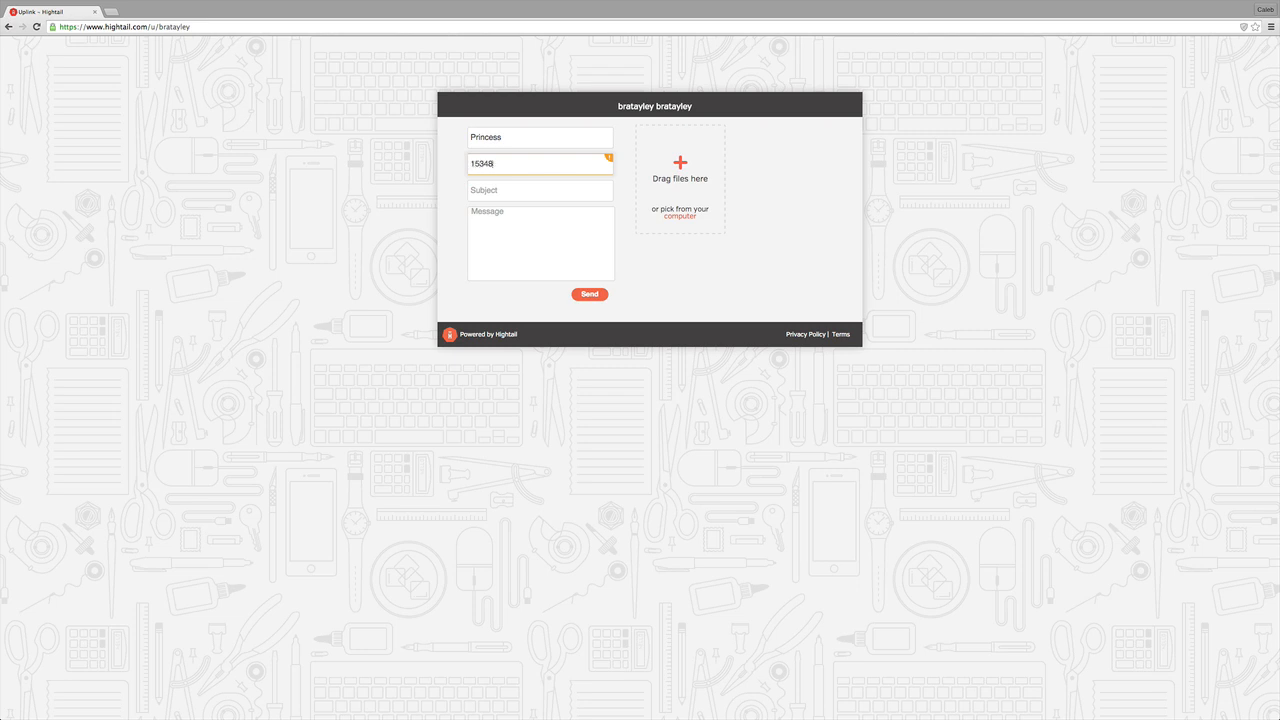
{"action": "type", "text": "rityhk"}
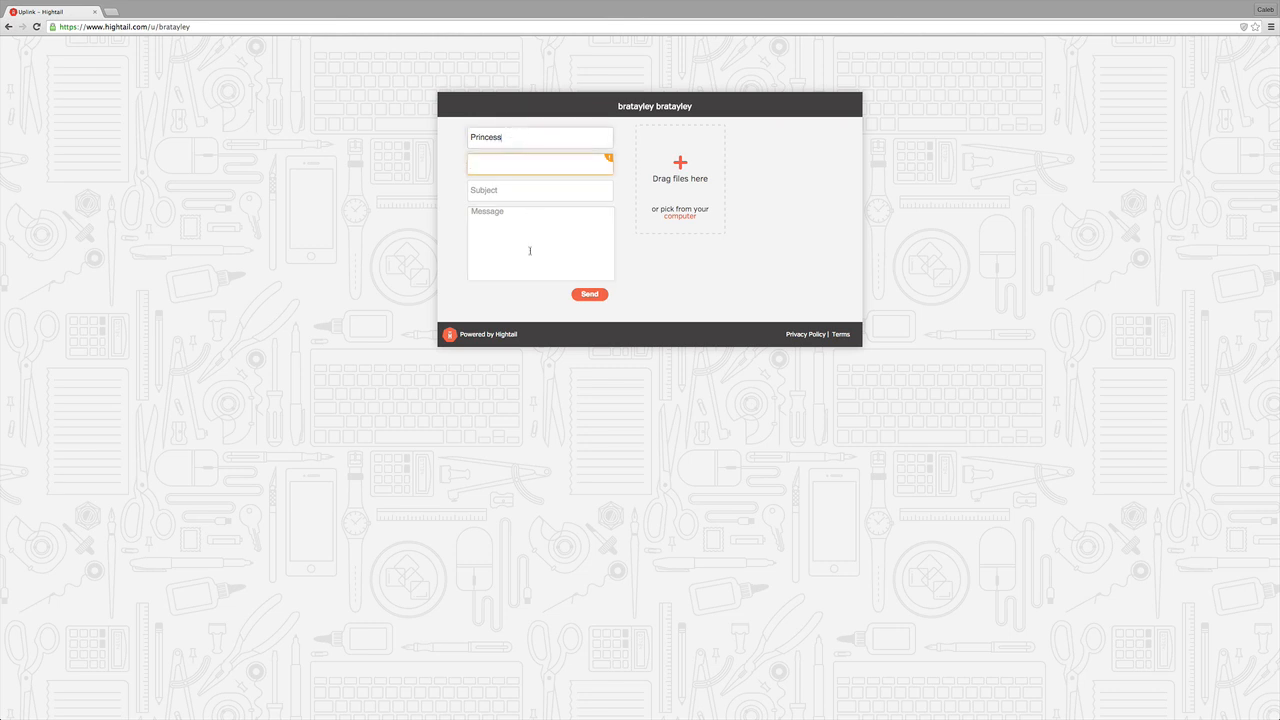
Step: Enter the subject 'Wulf Top 5 kills' and move on to the message box
{"action": "left_click", "coordinate": [540, 190]}
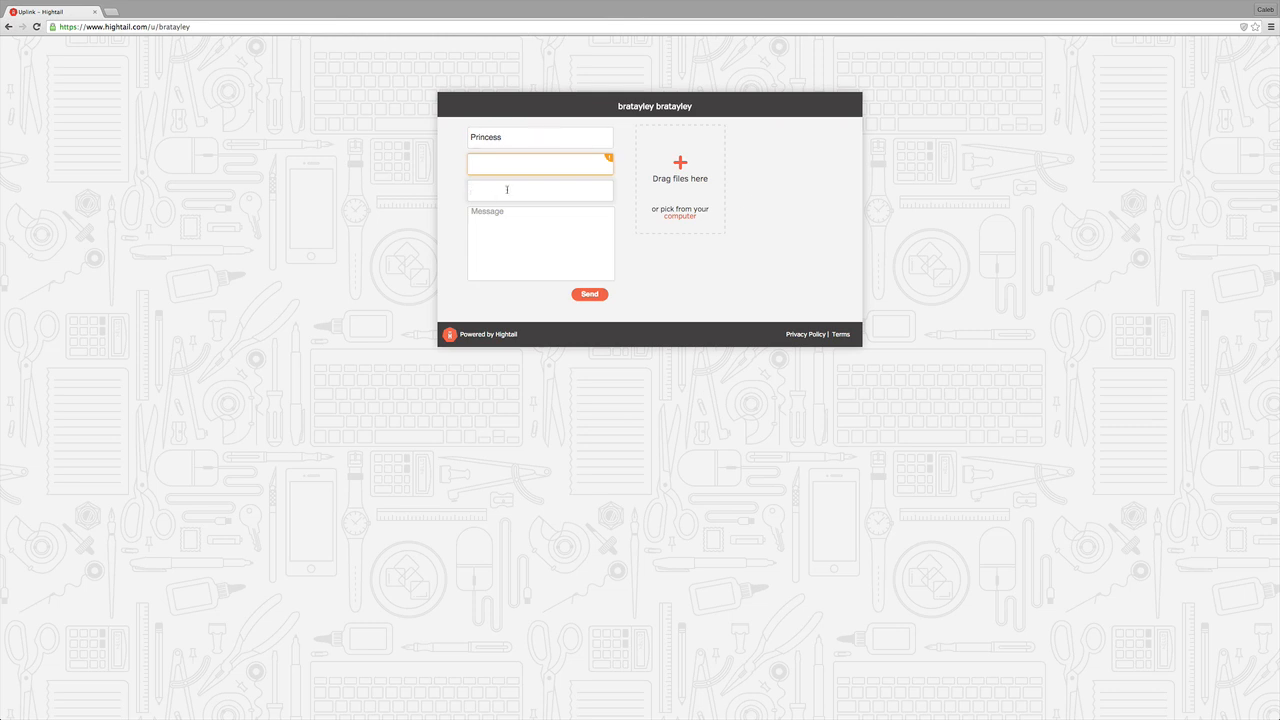
{"action": "type", "text": "Wul"}
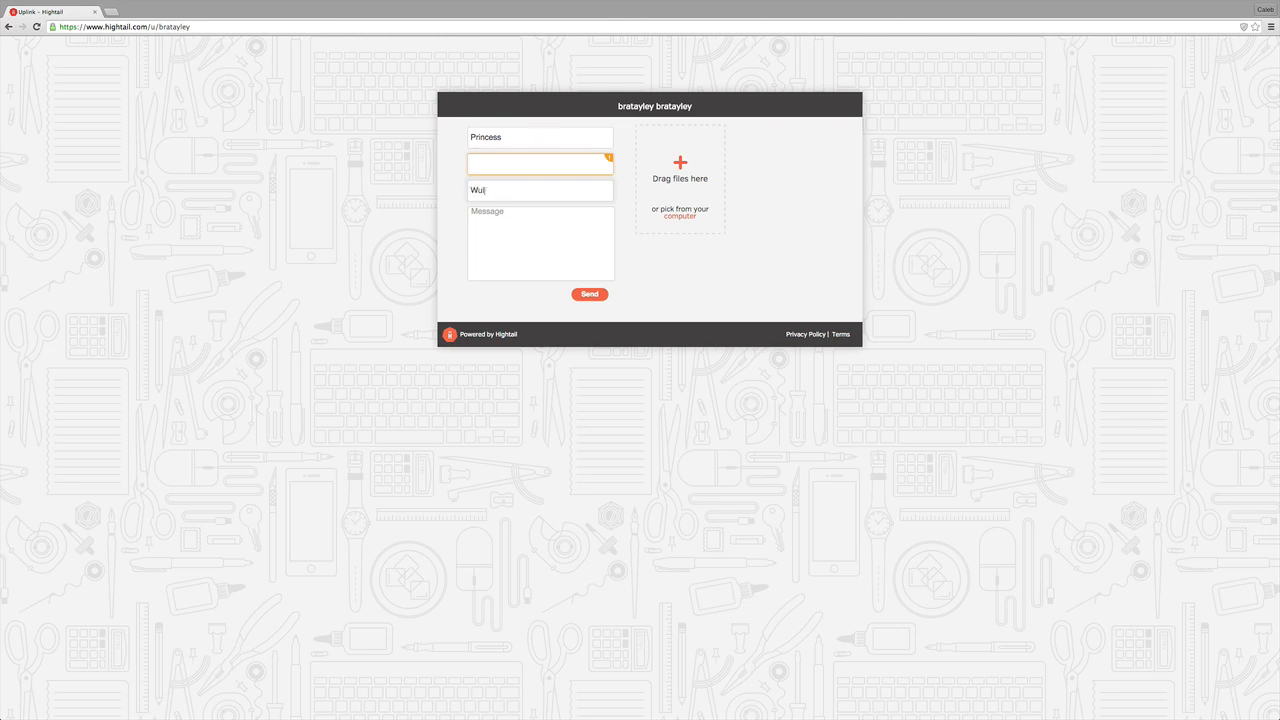
{"action": "key", "text": "backspace"}
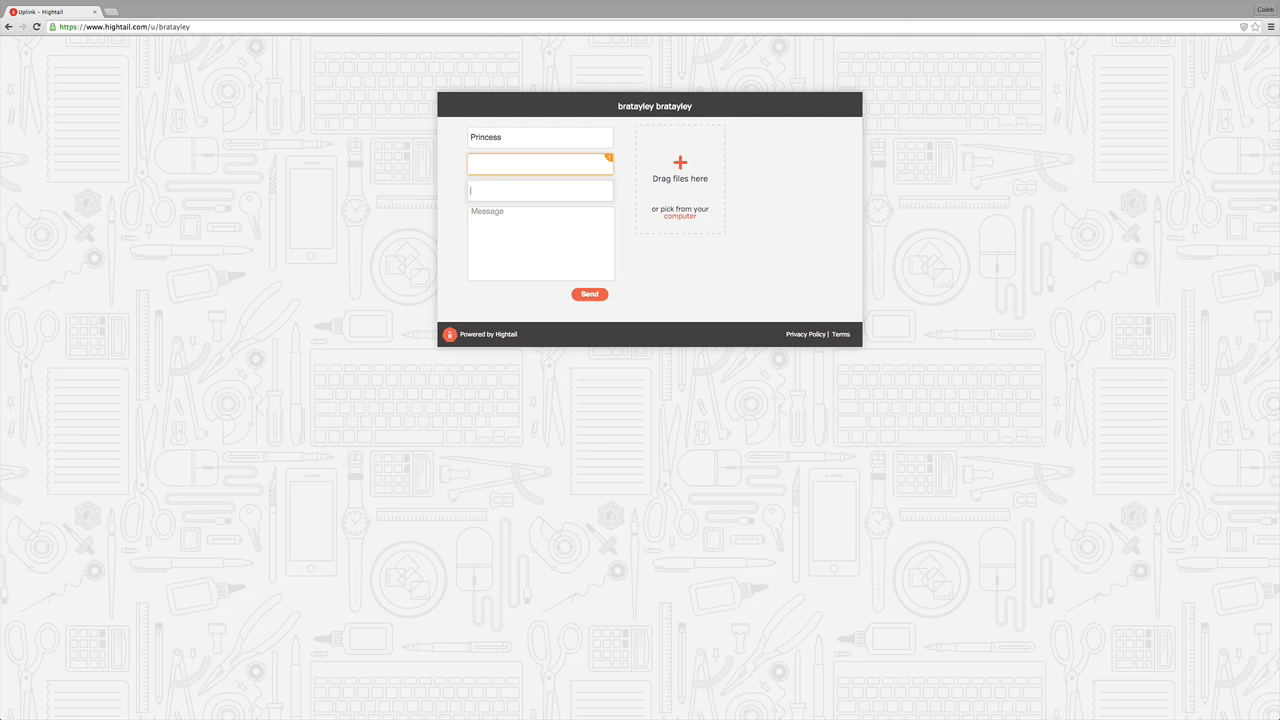
{"action": "type", "text": "Wulf"}
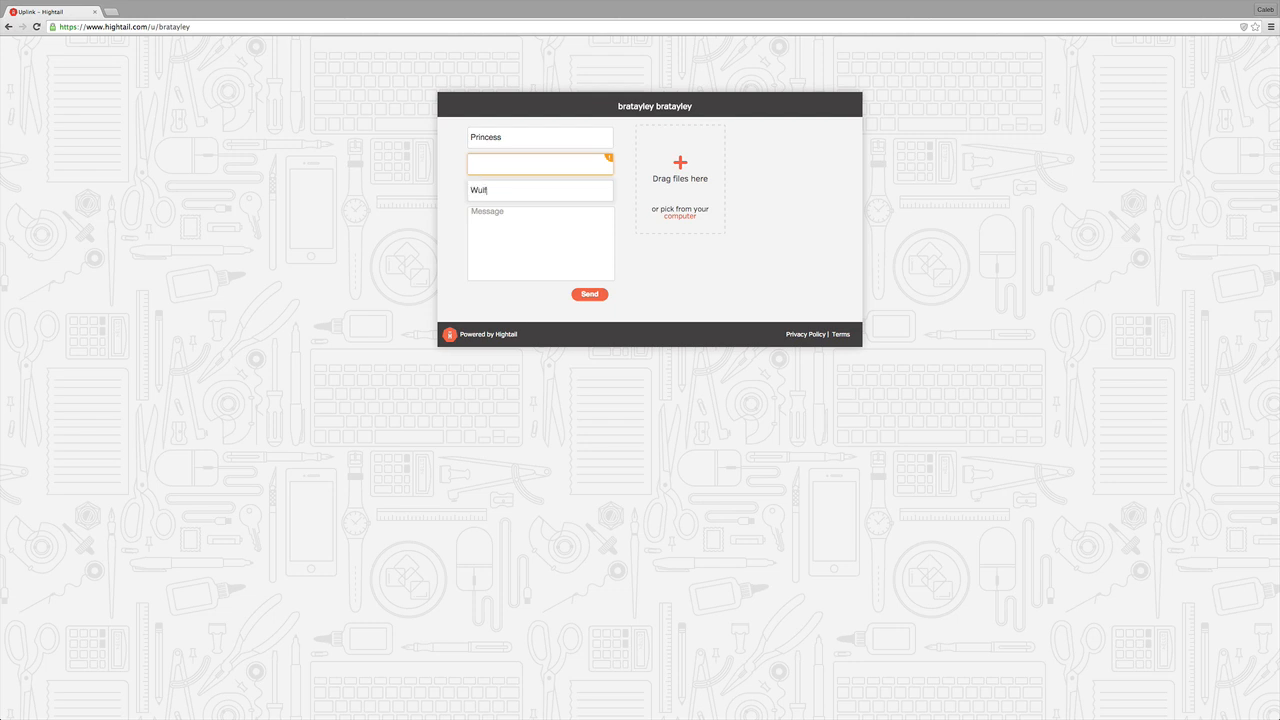
{"action": "type", "text": "Top"}
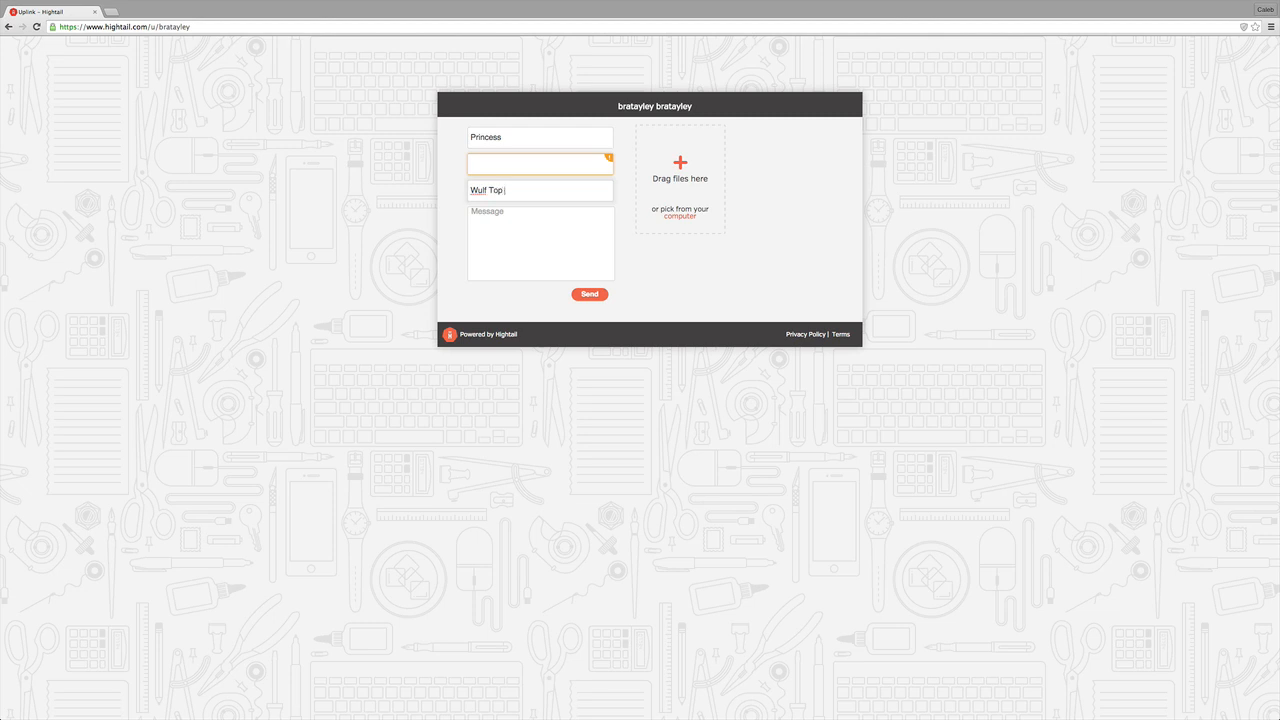
{"action": "type", "text": "5 kills of Zeh week"}
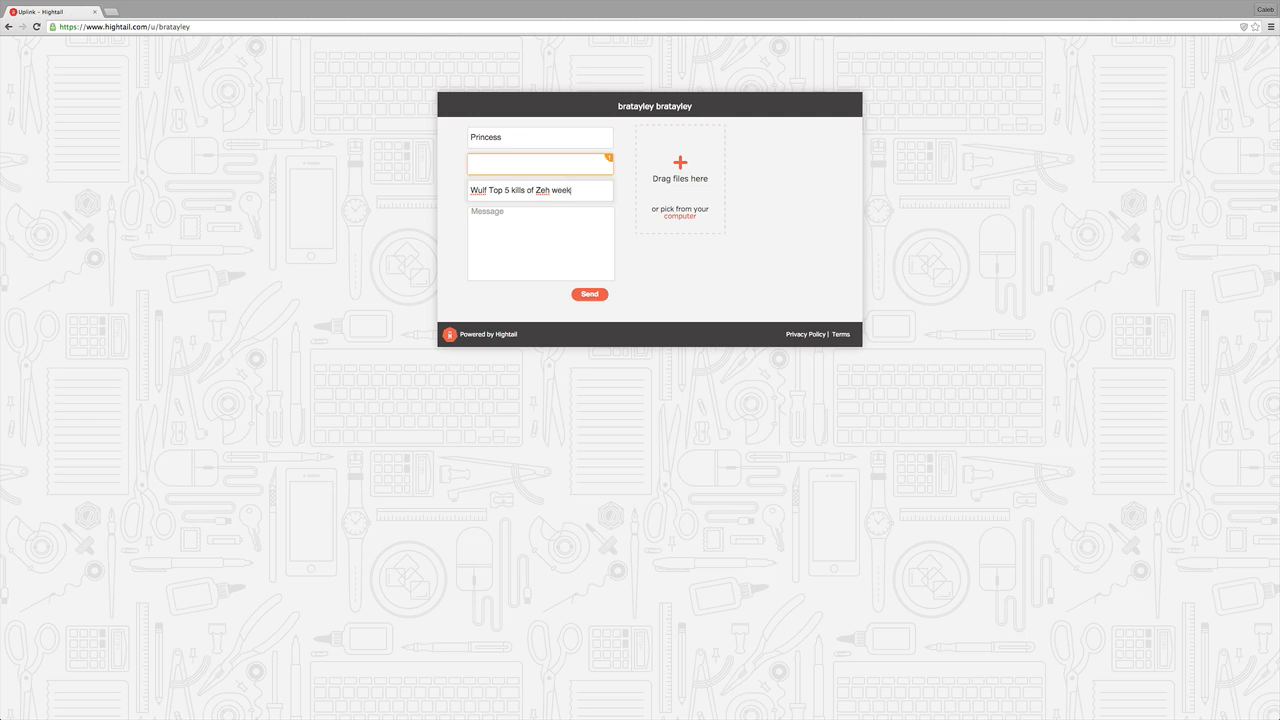
{"action": "key", "text": "Backspace"}
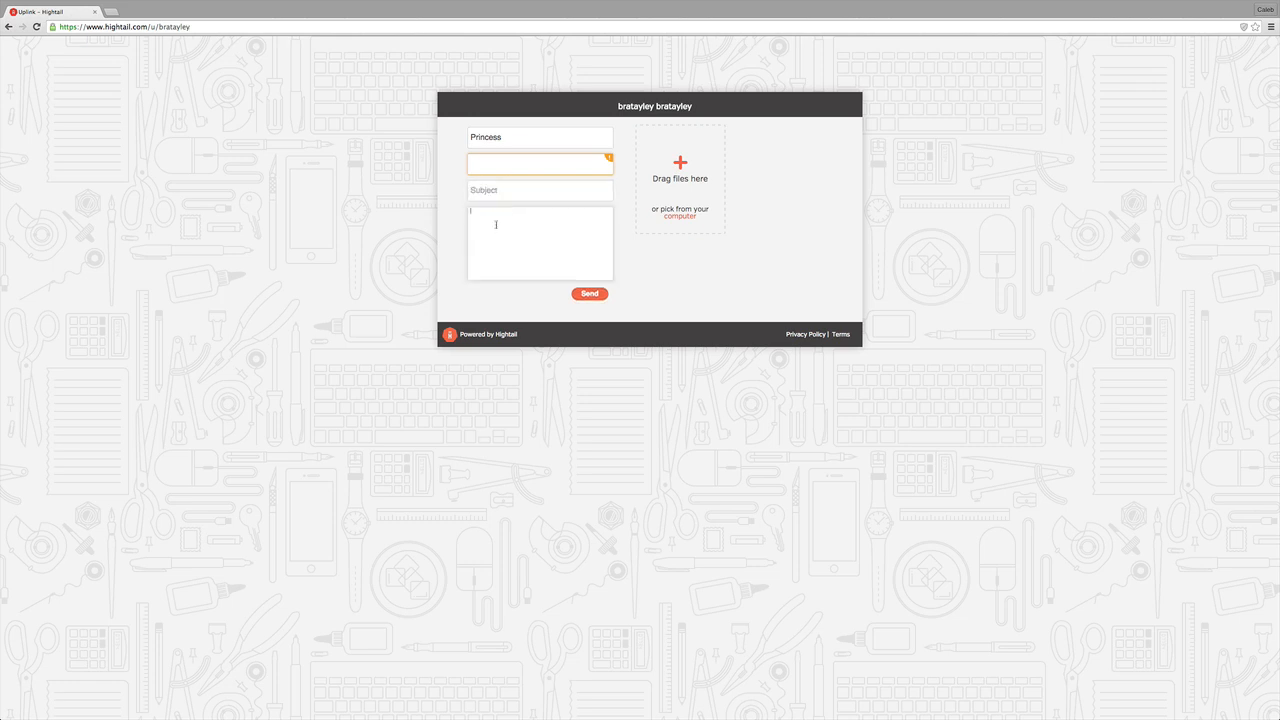
Step: Write the note telling Wulf to get off YouTube for never posting videos yet having 70,000 subs
{"action": "type", "text": "Wuf yoi"}
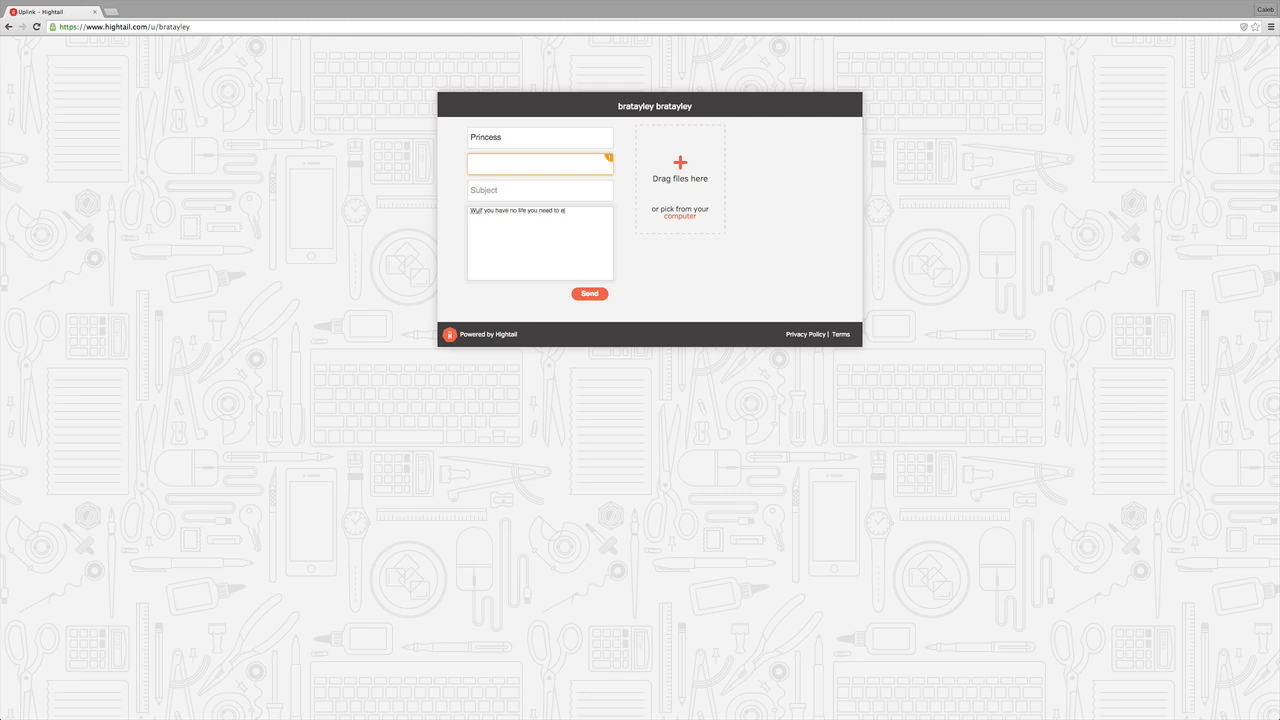
{"action": "type", "text": "get off youtube you"}
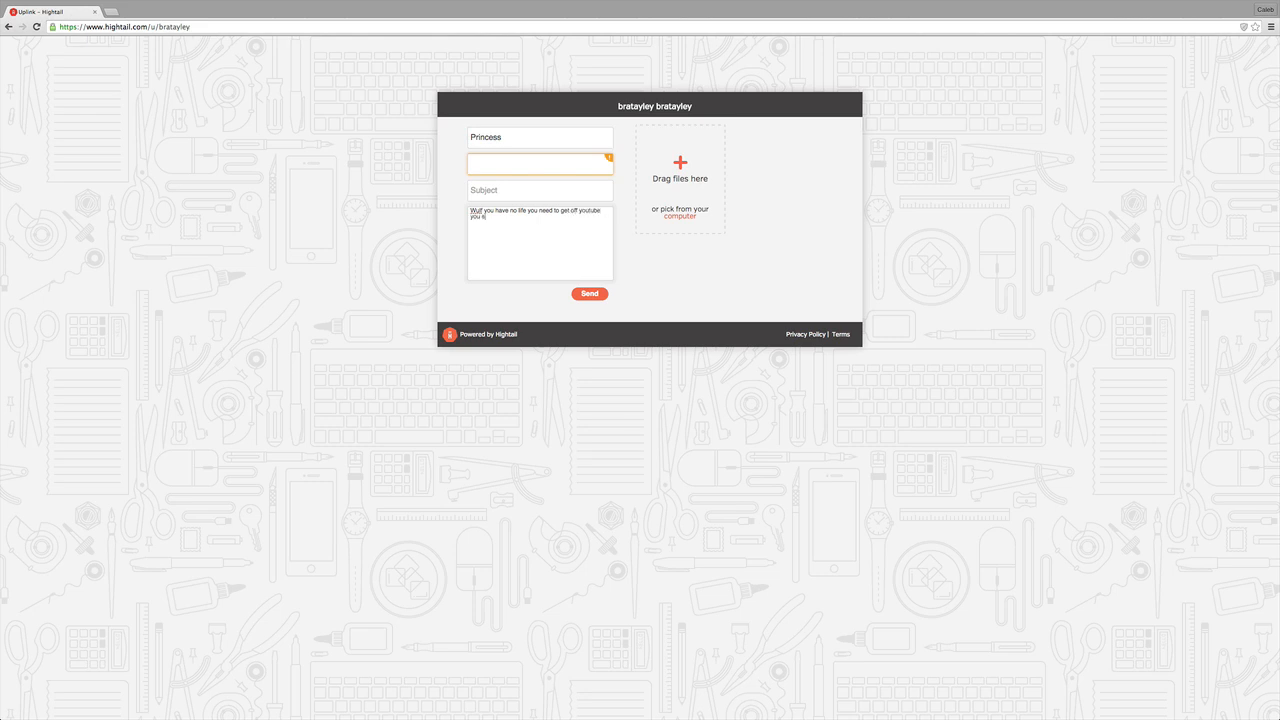
{"action": "type", "text": "stupid)"}
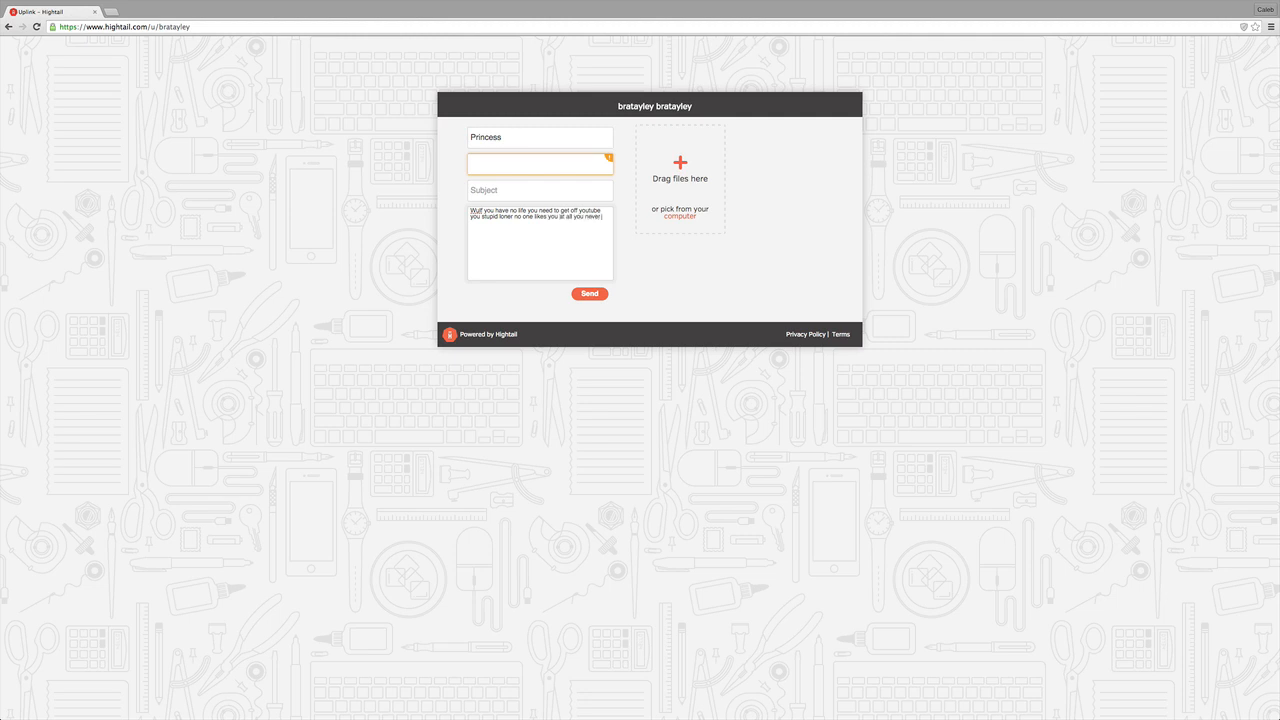
{"action": "type", "text": "post a"}
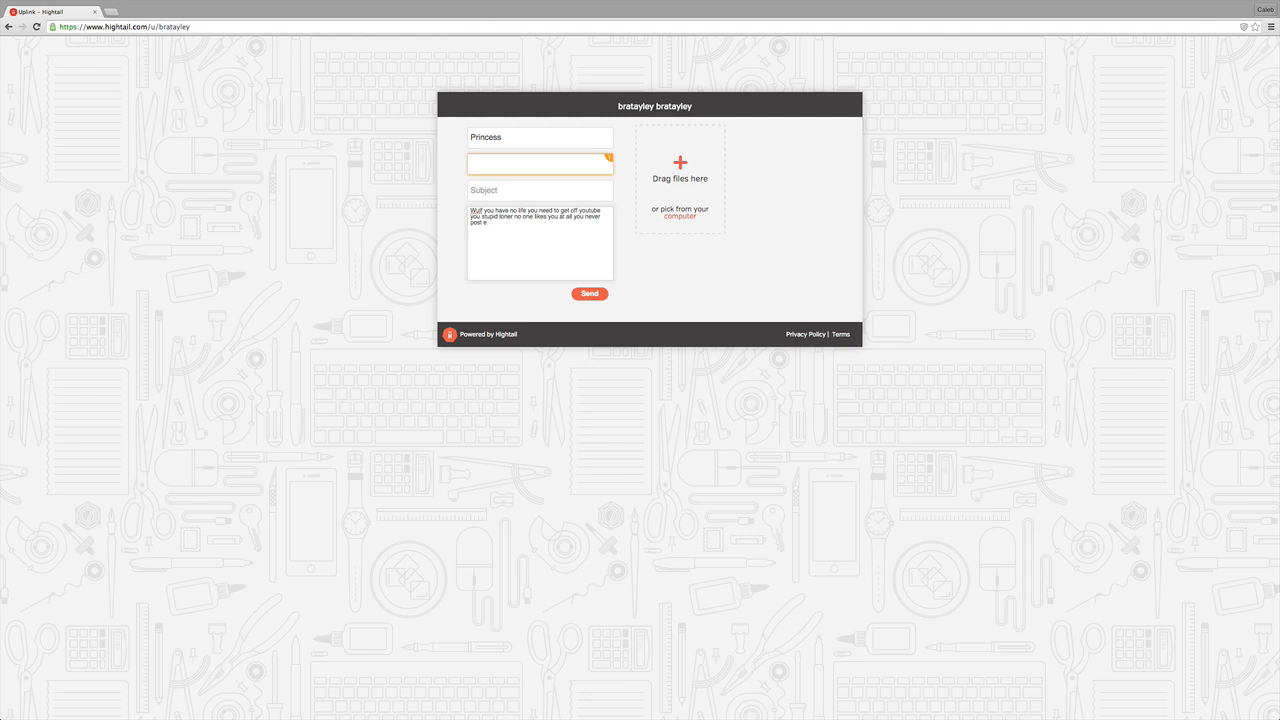
{"action": "type", "text": "any videos"}
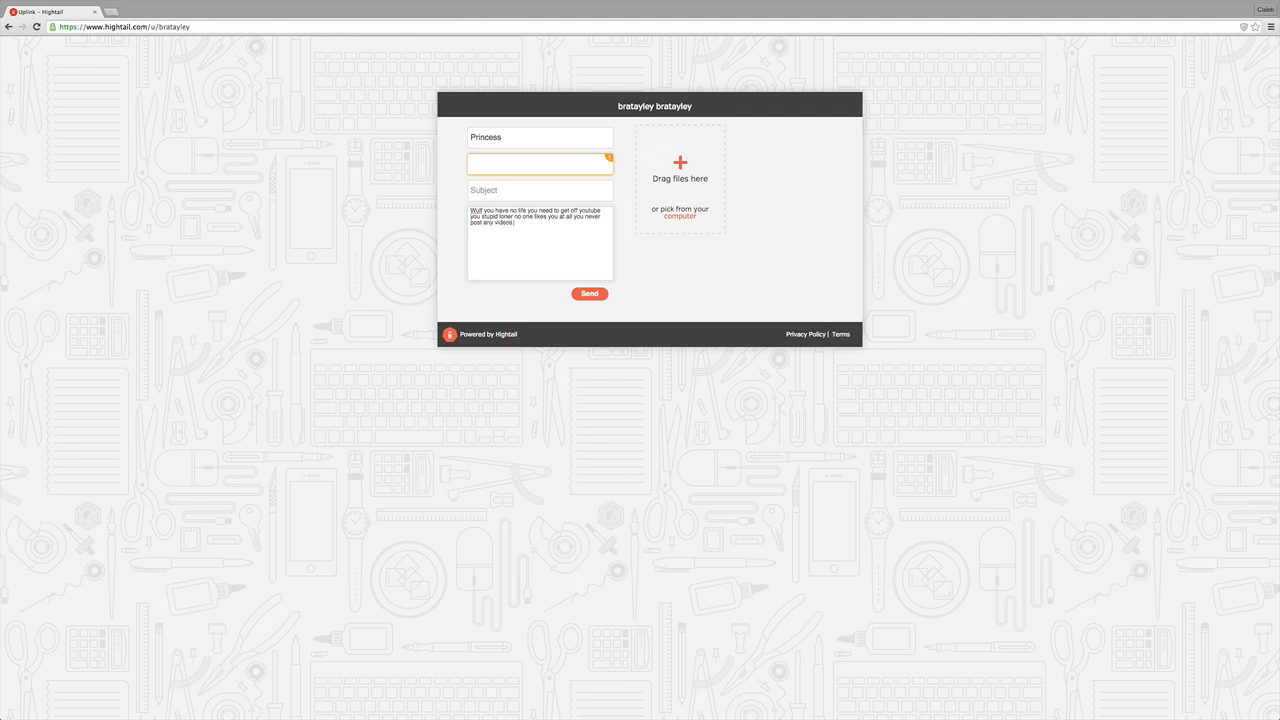
{"action": "type", "text": "so why"}
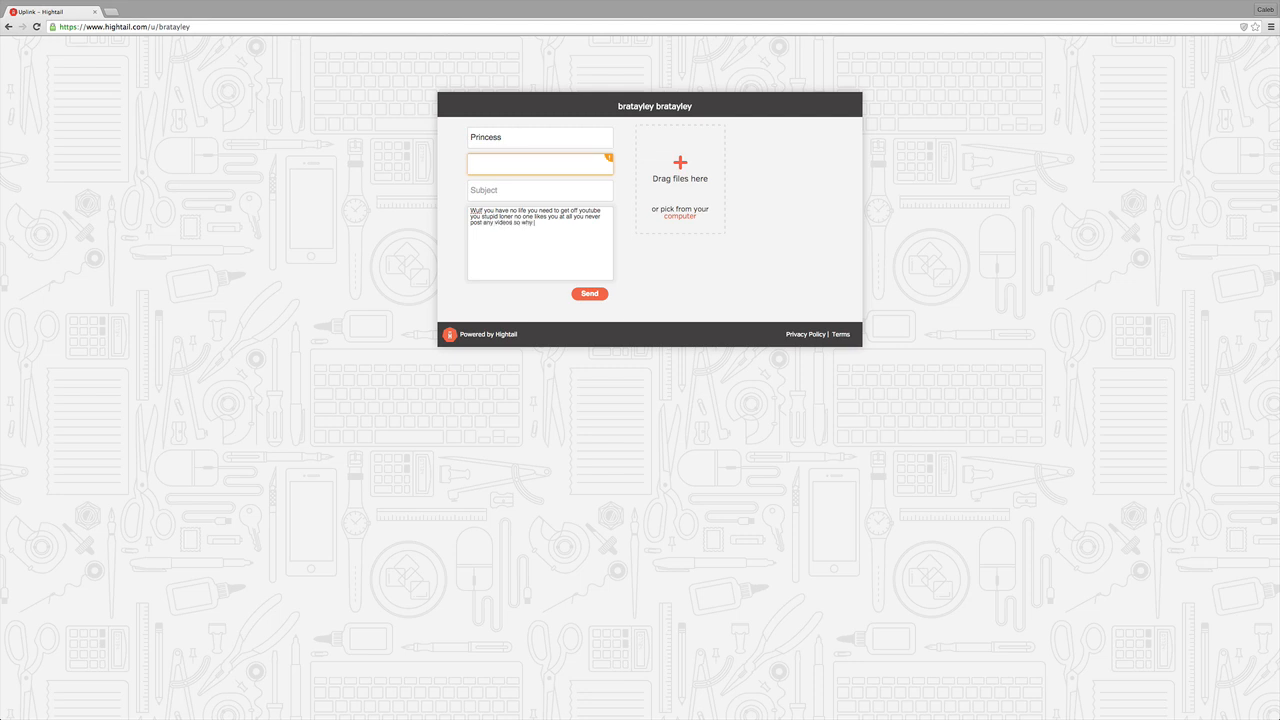
{"action": "type", "text": "do you have"}
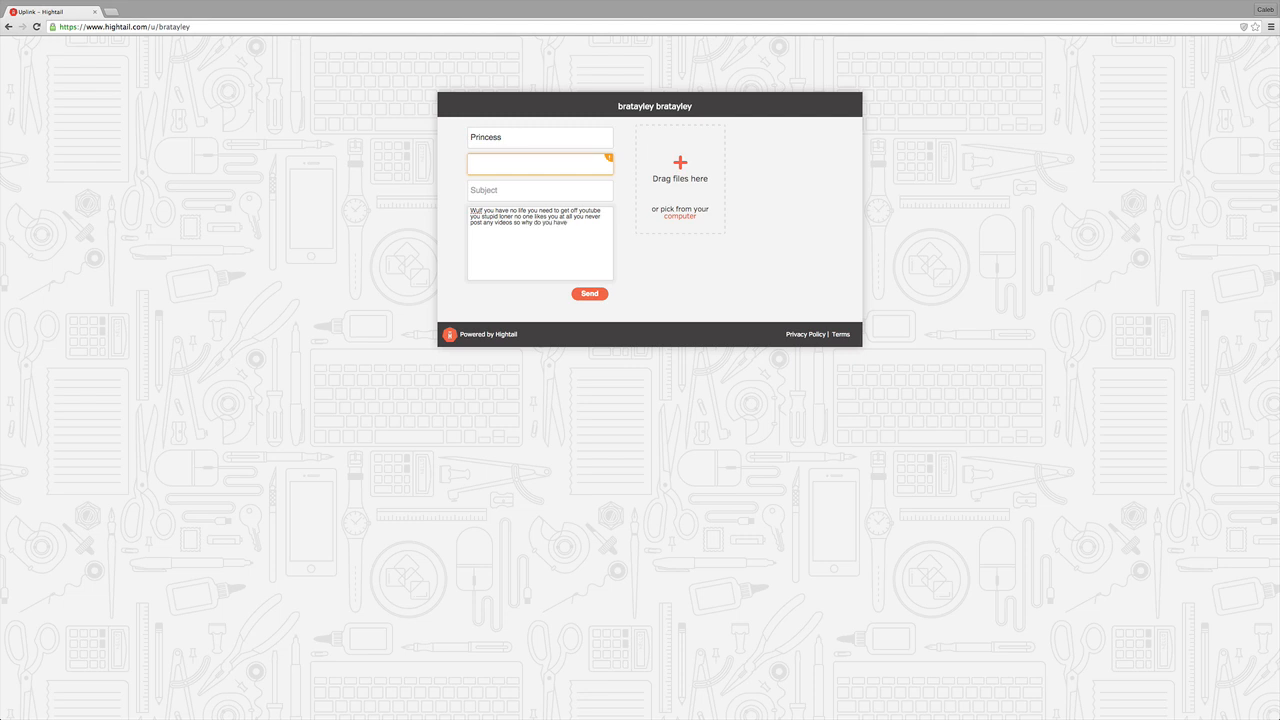
{"action": "type", "text": "70,000 sub"}
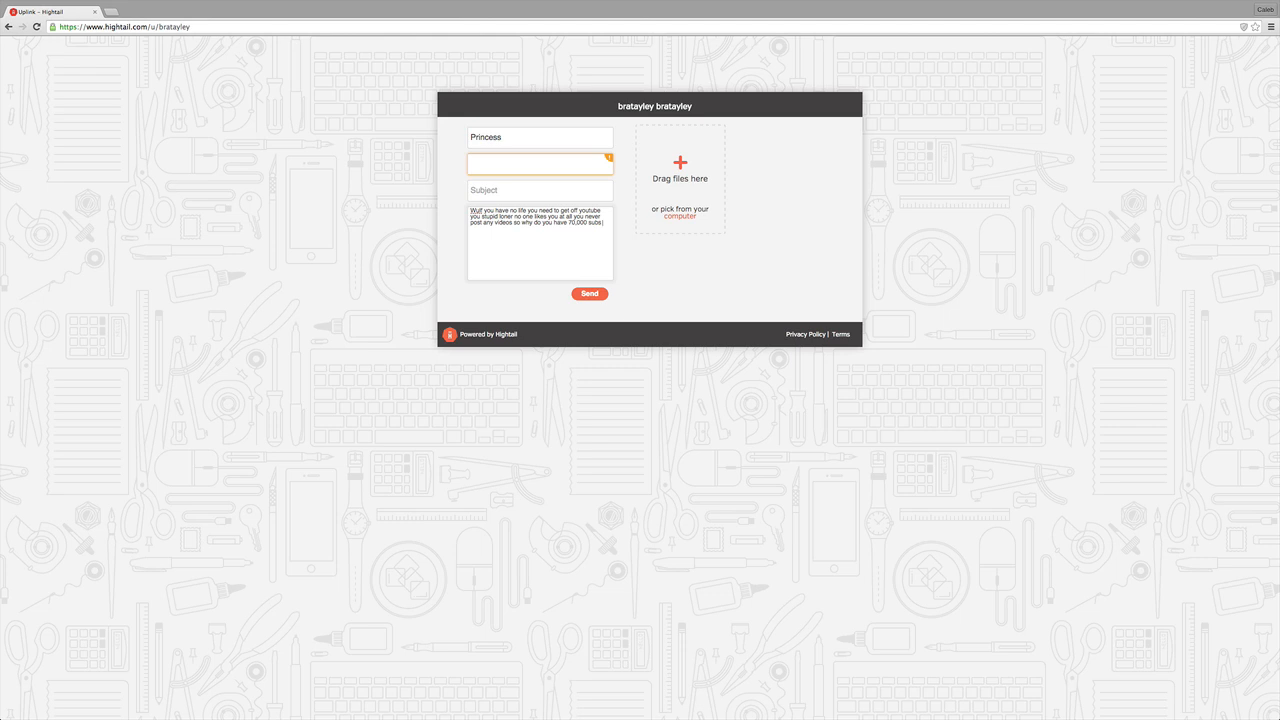
{"action": "type", "text": "stupid"}
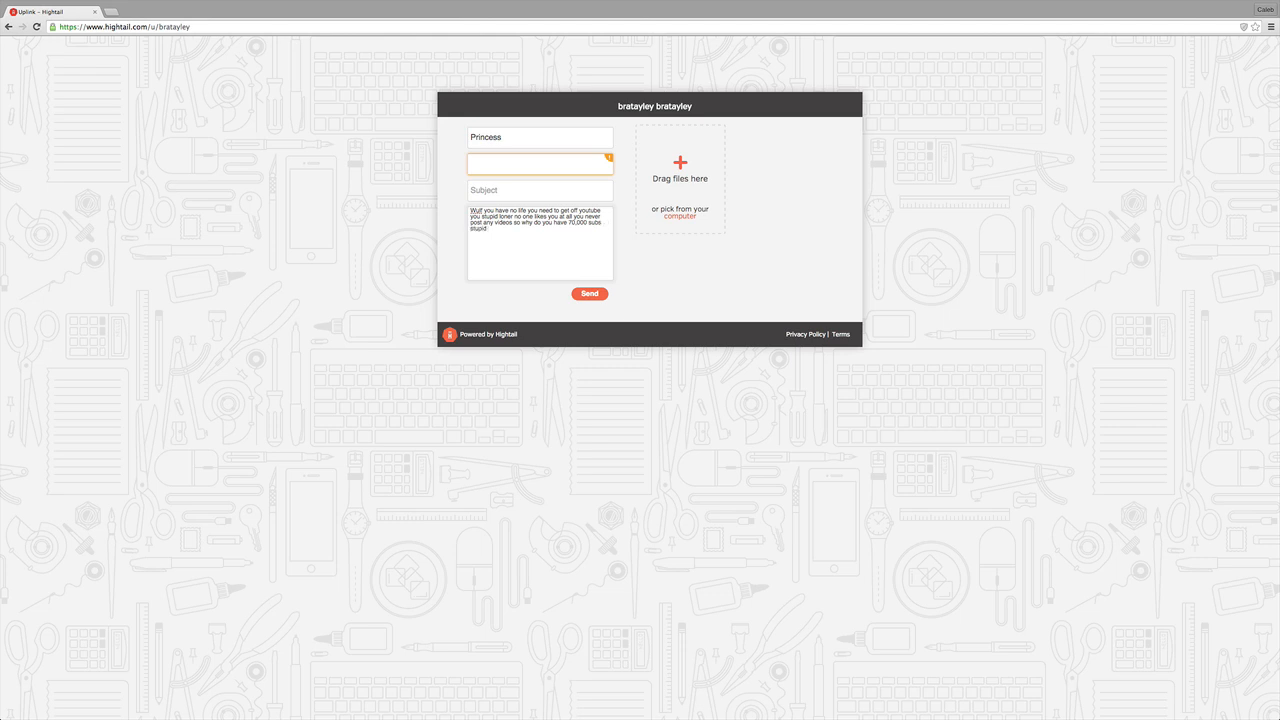
{"action": "type", "text": "Cow"}
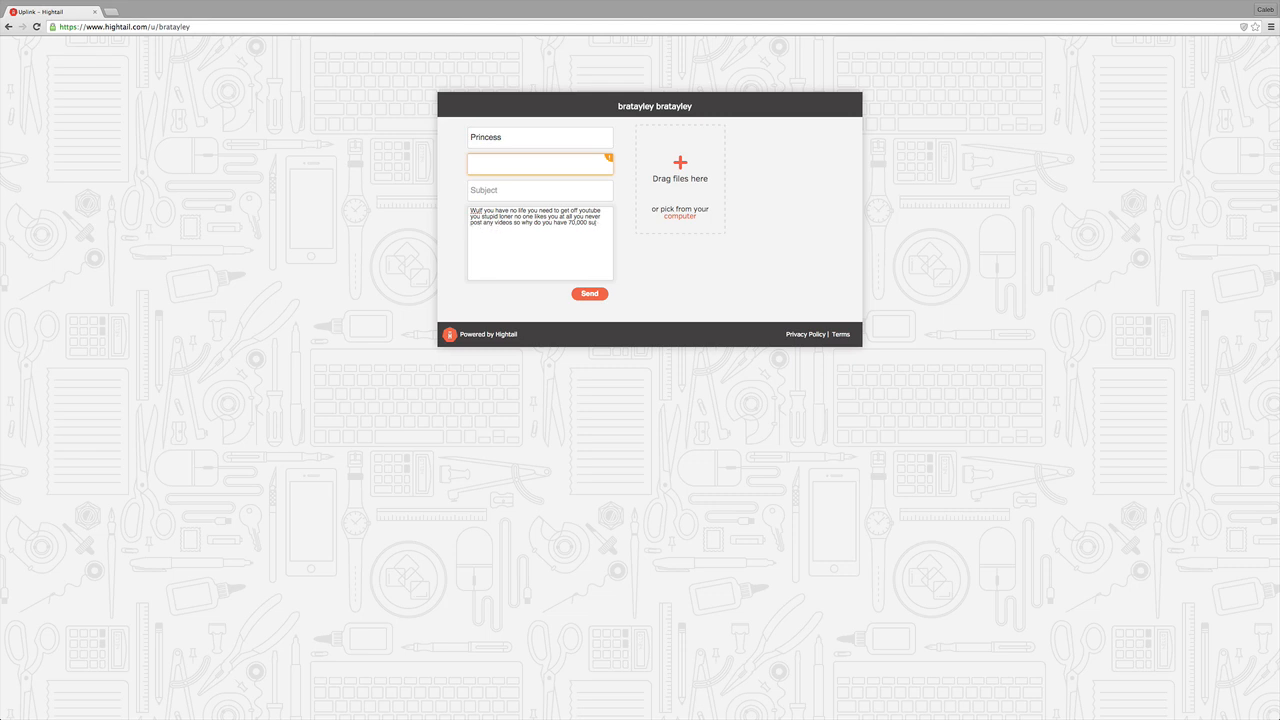
{"action": "key", "text": "BackSpace"}
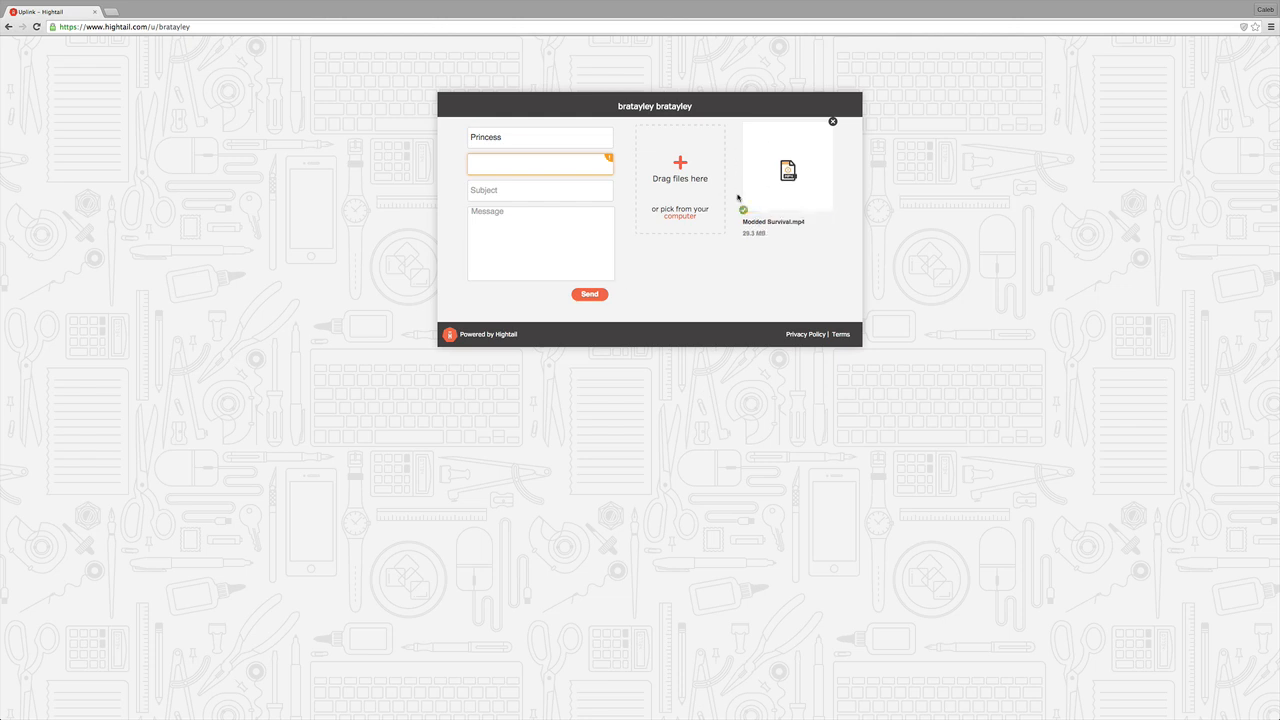
Step: Send the form with Modded Survival.mp4 attached, triggering the errors warning
{"action": "left_click", "coordinate": [589, 294]}
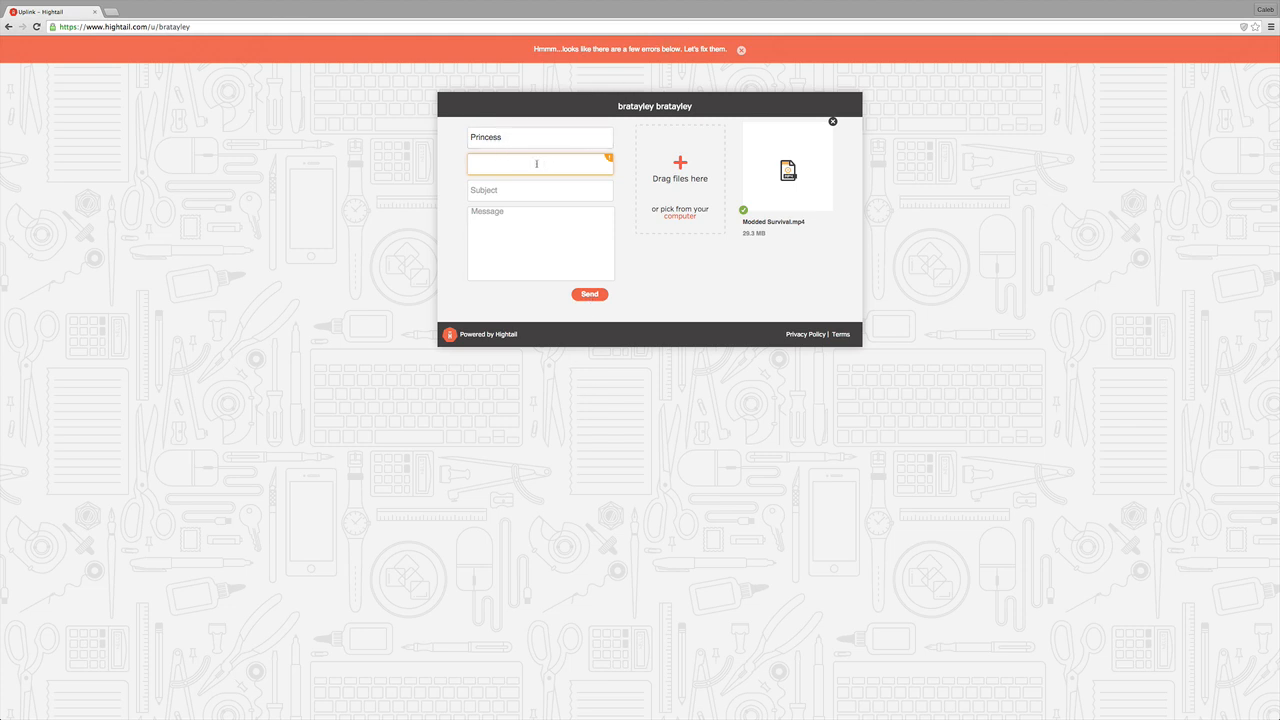
Step: Send again so the page confirms 1 file sent to bratayley
{"action": "left_click", "coordinate": [589, 294]}
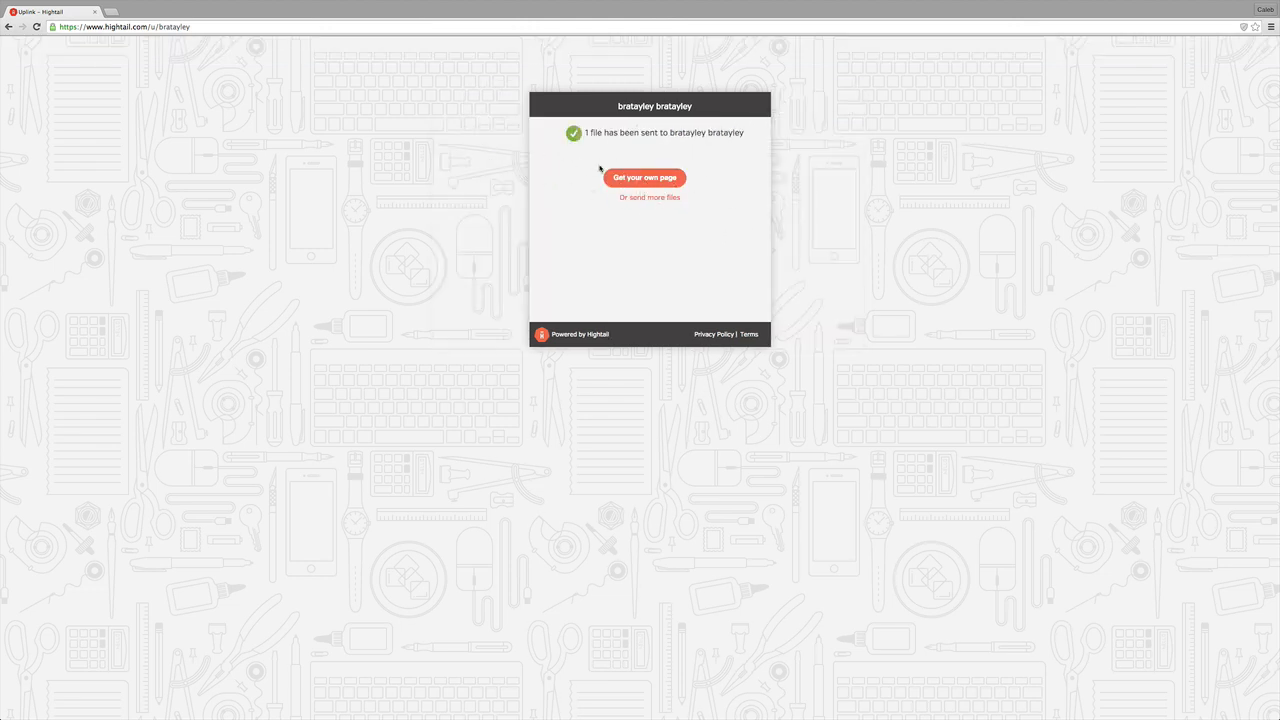
{"action": "mouse_move", "coordinate": [587, 227]}
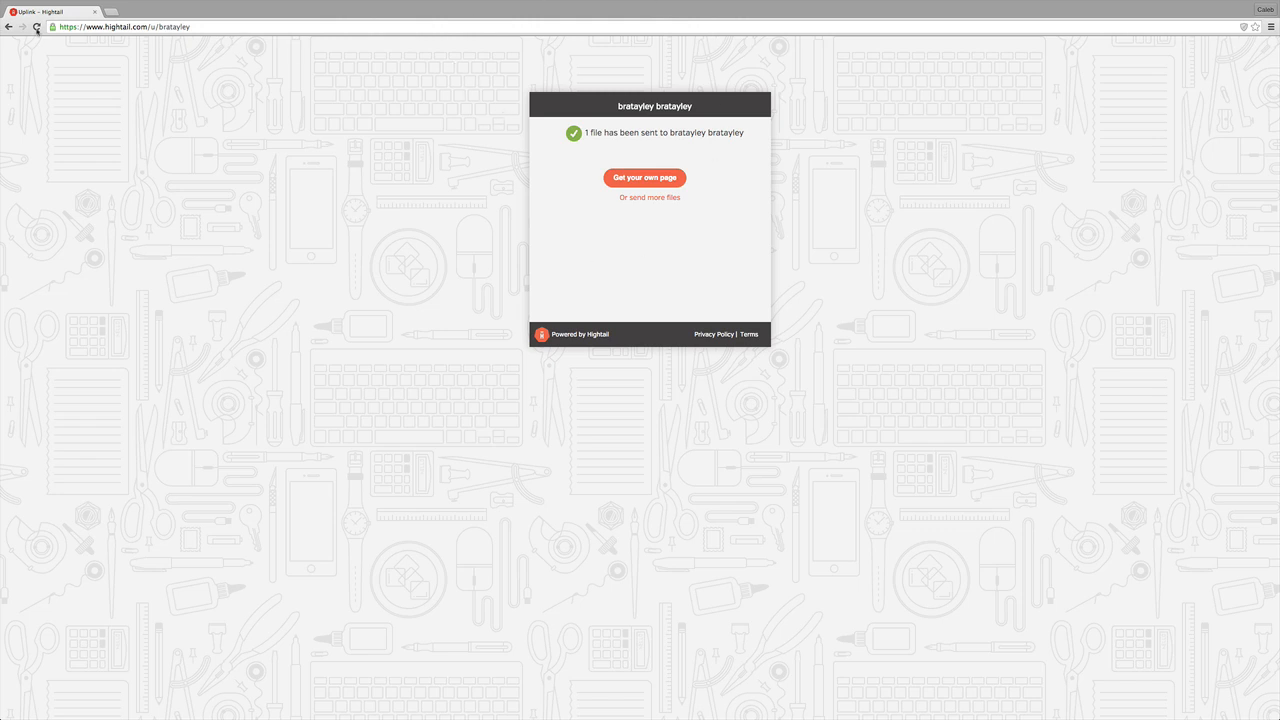
Step: Reload the Uplink page so Modded Survival.mp4 re-uploads to a blank form
{"action": "left_click", "coordinate": [649, 197]}
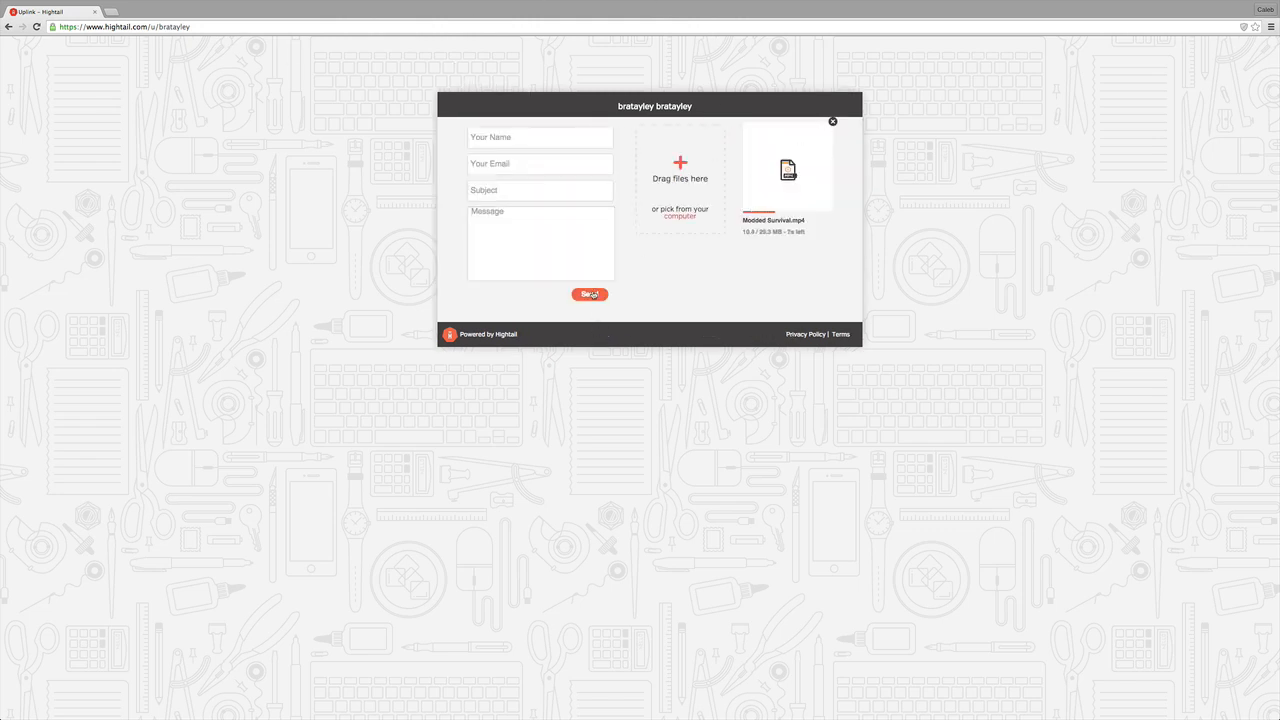
{"action": "left_click", "coordinate": [540, 163]}
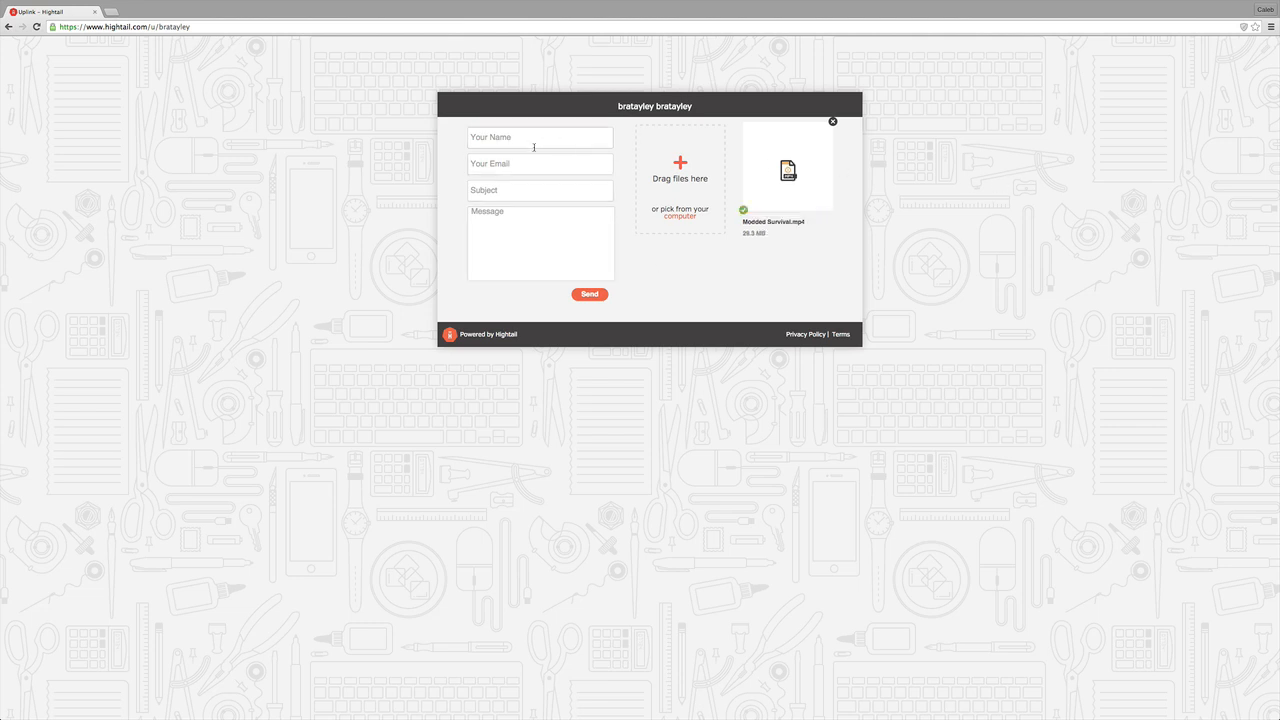
{"action": "left_click", "coordinate": [540, 164]}
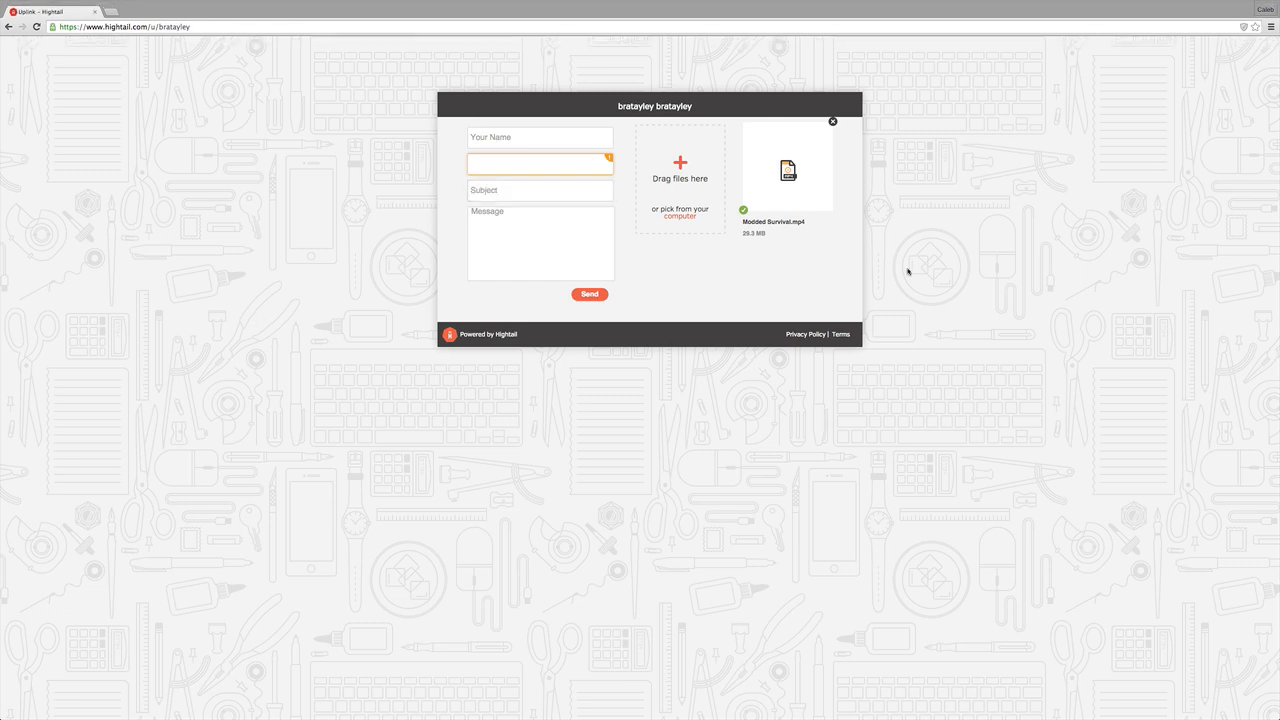
{"action": "mouse_move", "coordinate": [598, 277]}
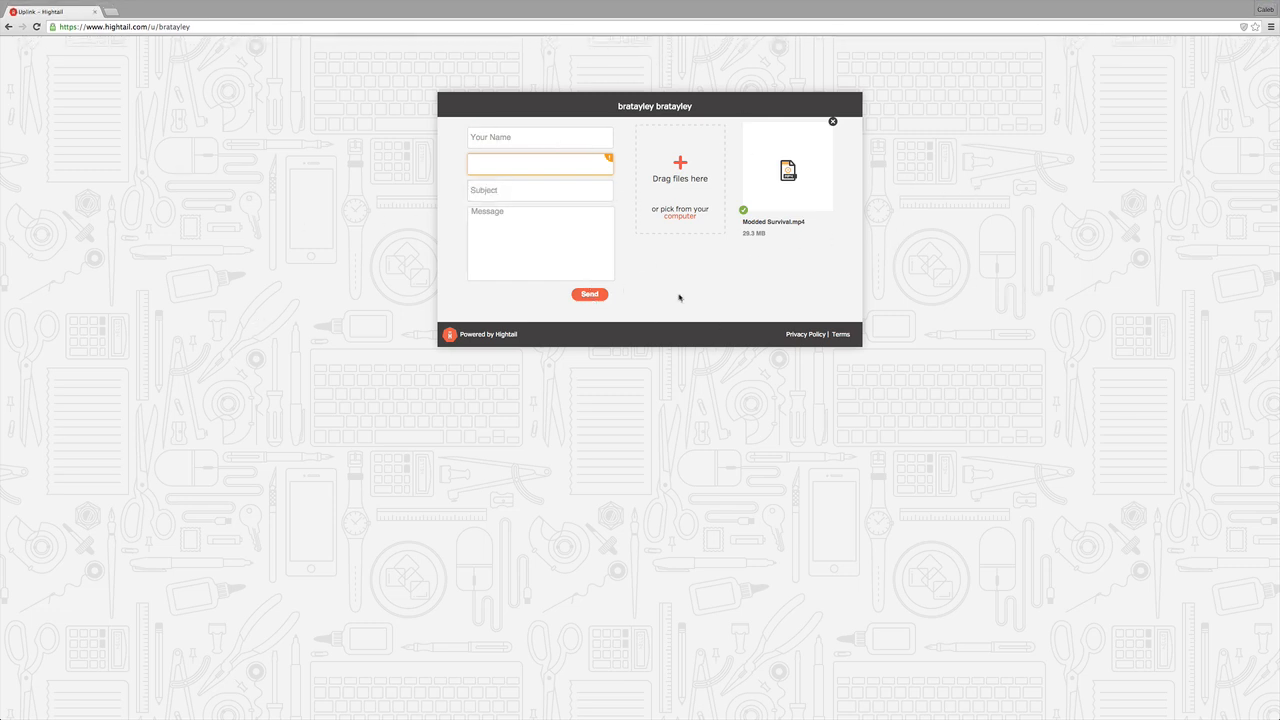
{"action": "mouse_move", "coordinate": [1027, 195]}
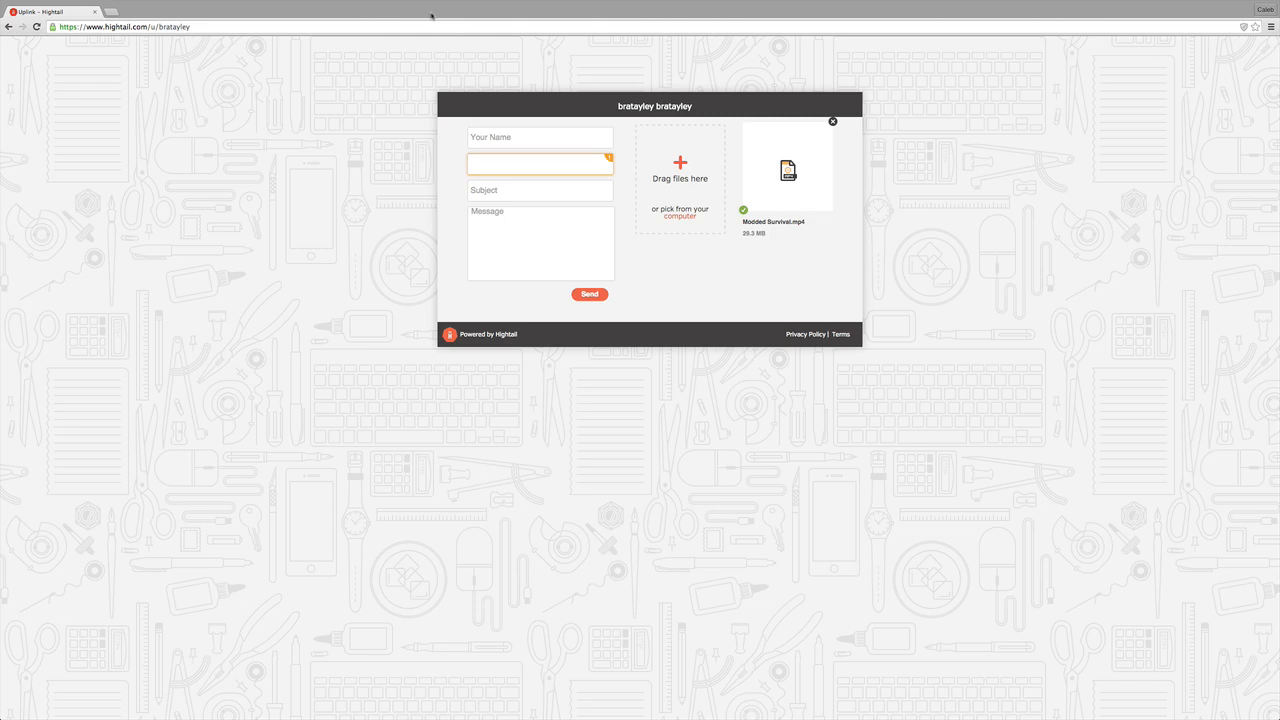
{"action": "mouse_move", "coordinate": [420, 82]}
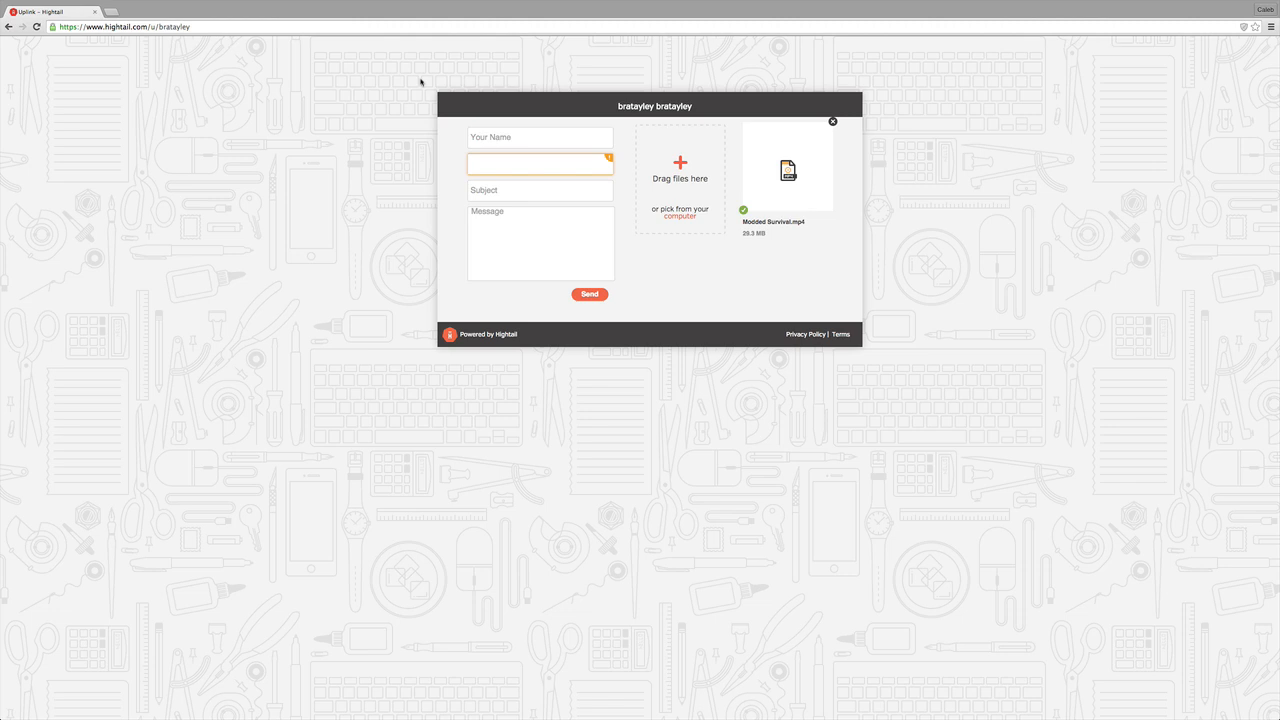
{"action": "mouse_move", "coordinate": [849, 77]}
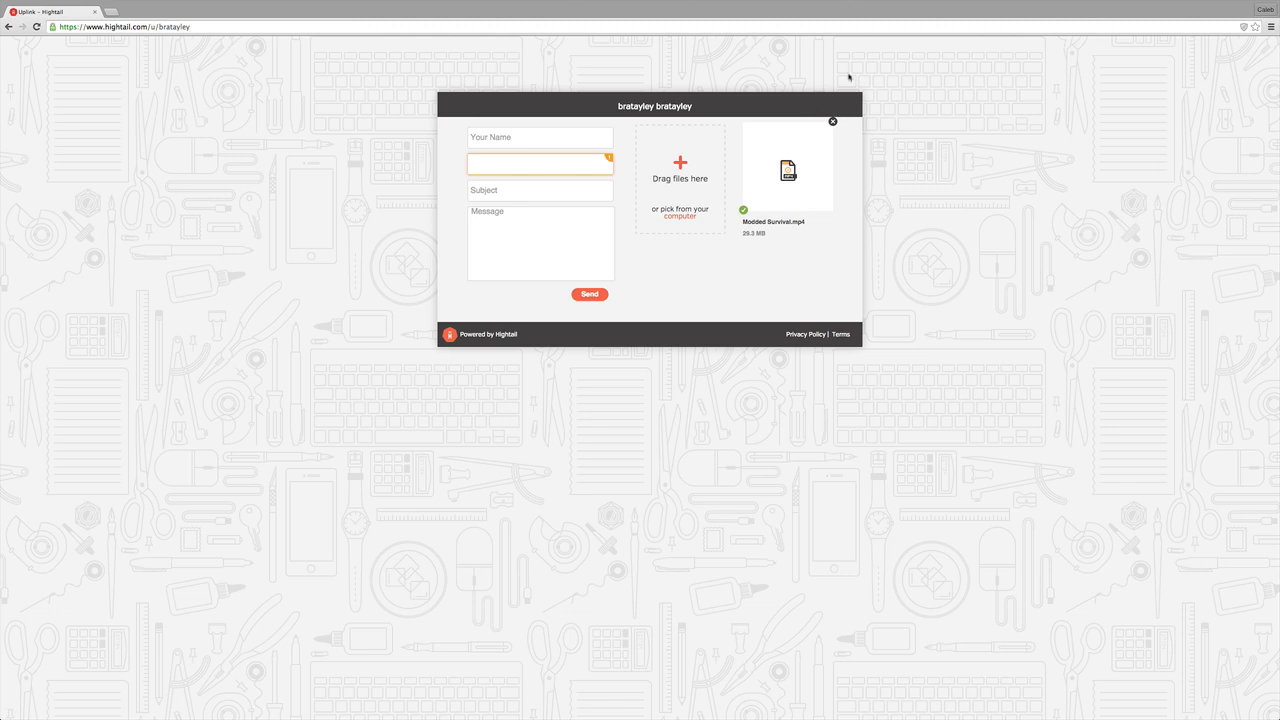